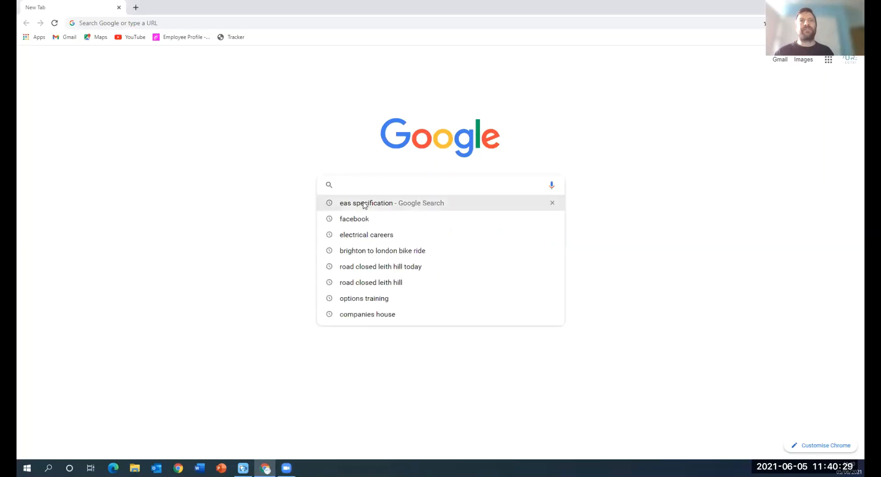
# Step: Rerun the 'eas specification' search and follow the IET result into the specification PDF
pyautogui.click(392, 202)
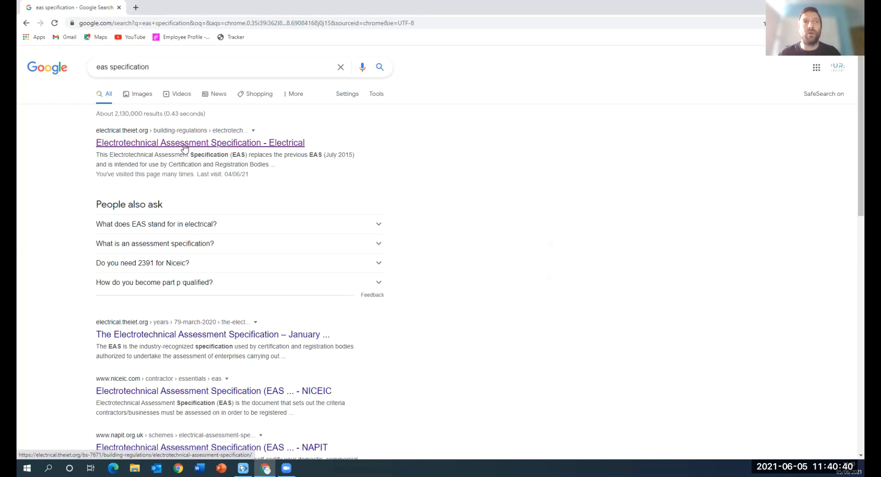
pyautogui.click(199, 142)
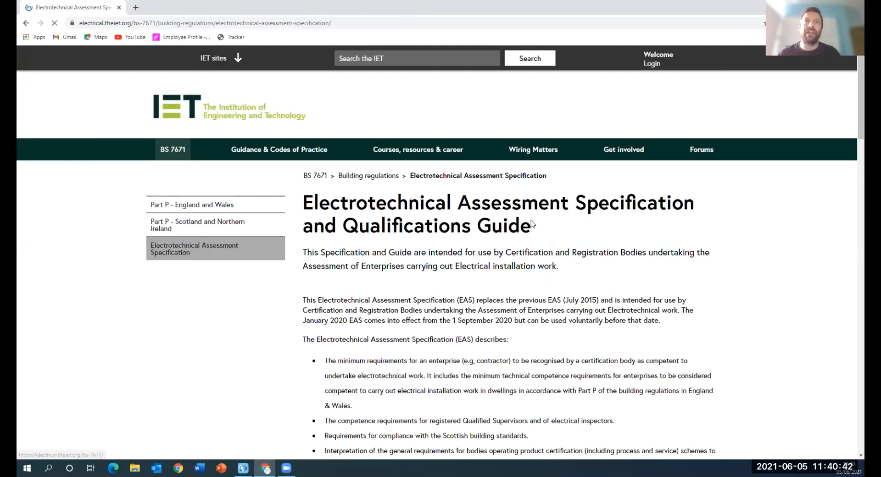
pyautogui.scroll(-3)
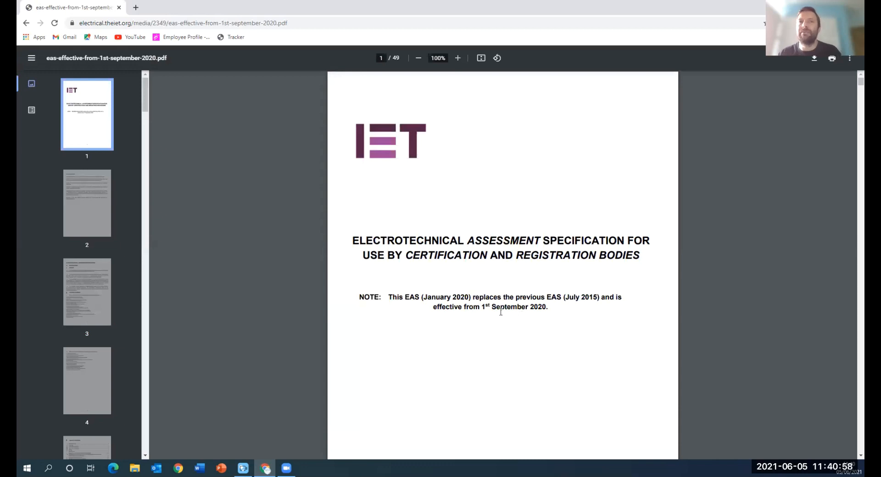
pyautogui.moveTo(529, 321)
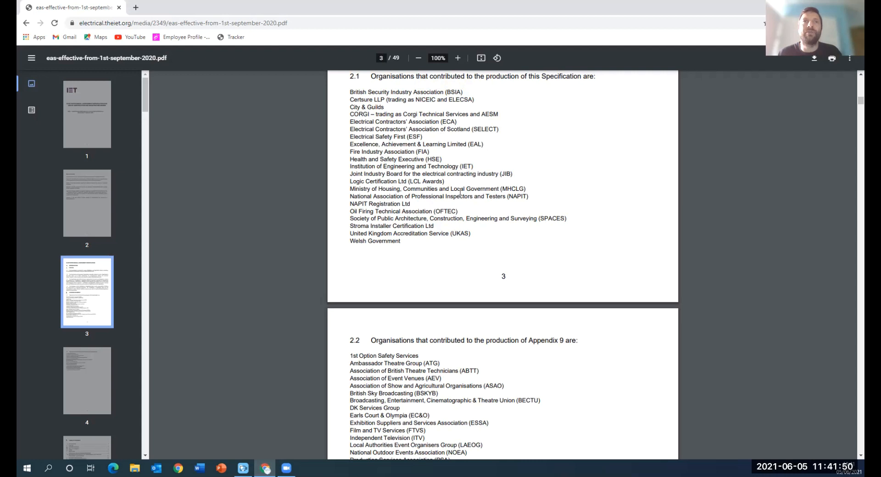
# Step: Return to the specification's first page, then scroll into Appendix 4A's Table 4A routes
pyautogui.click(87, 114)
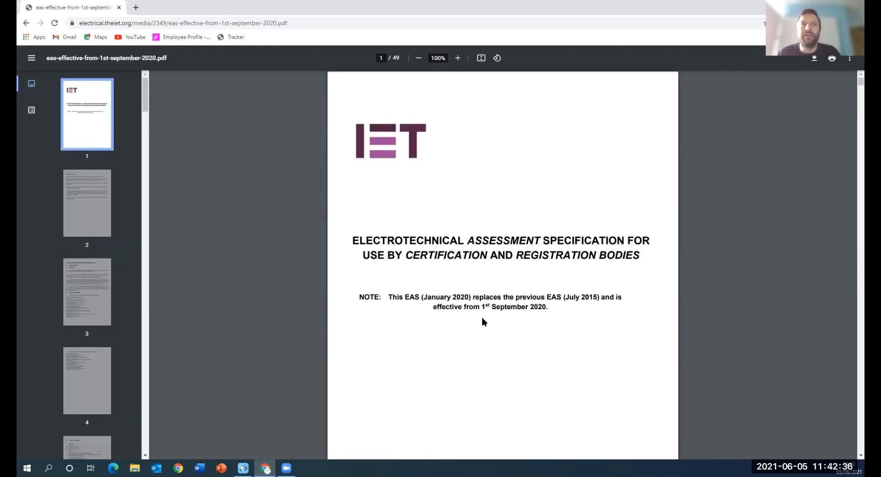
pyautogui.moveTo(507, 364)
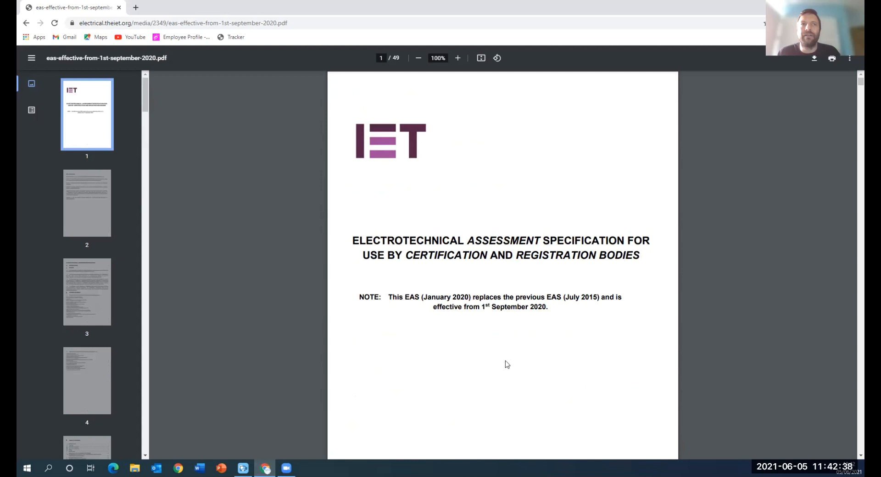
pyautogui.moveTo(534, 397)
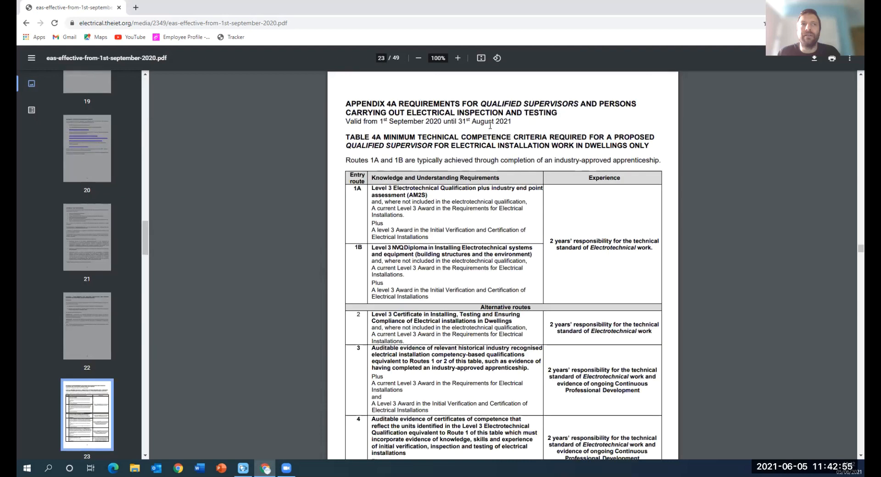
pyautogui.moveTo(500, 141)
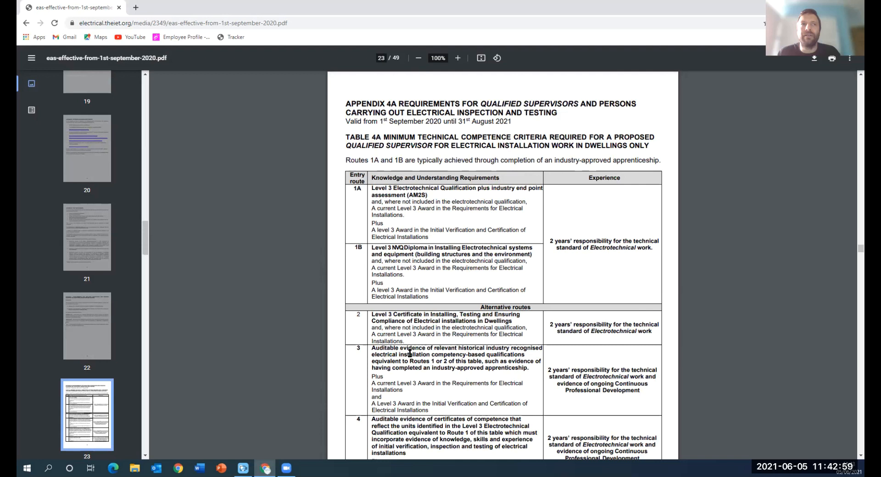
pyautogui.moveTo(504, 252)
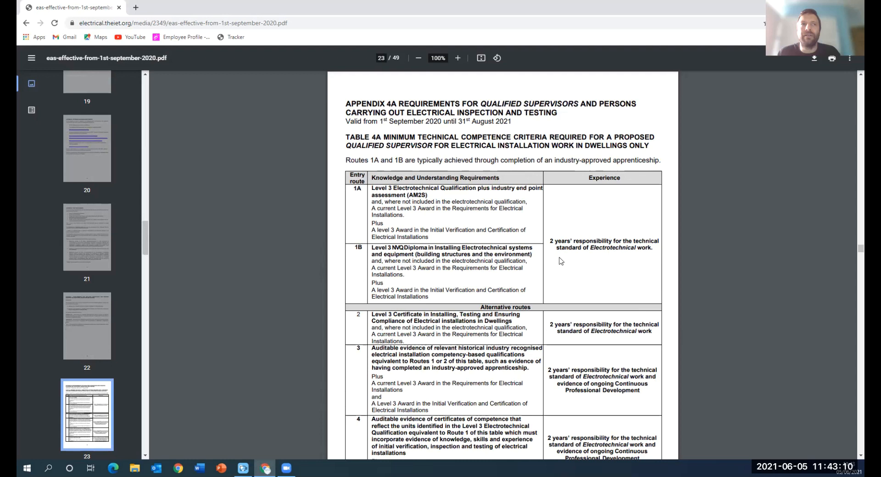
pyautogui.moveTo(591, 266)
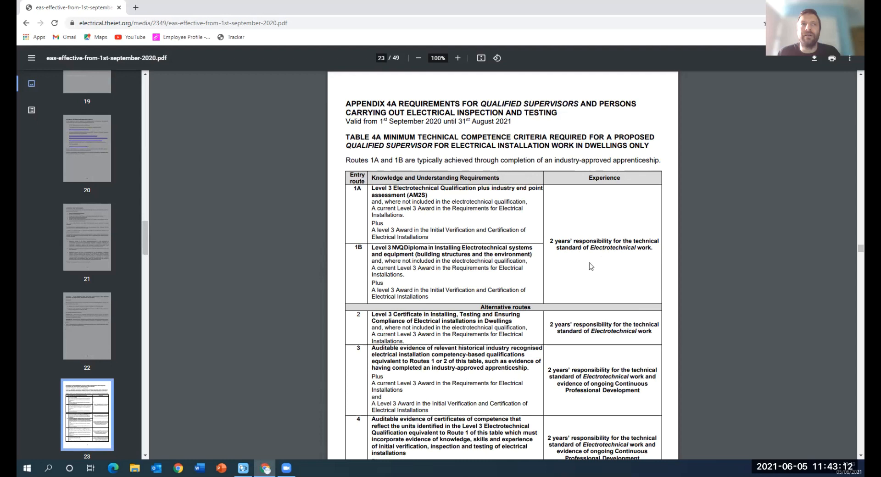
pyautogui.moveTo(603, 265)
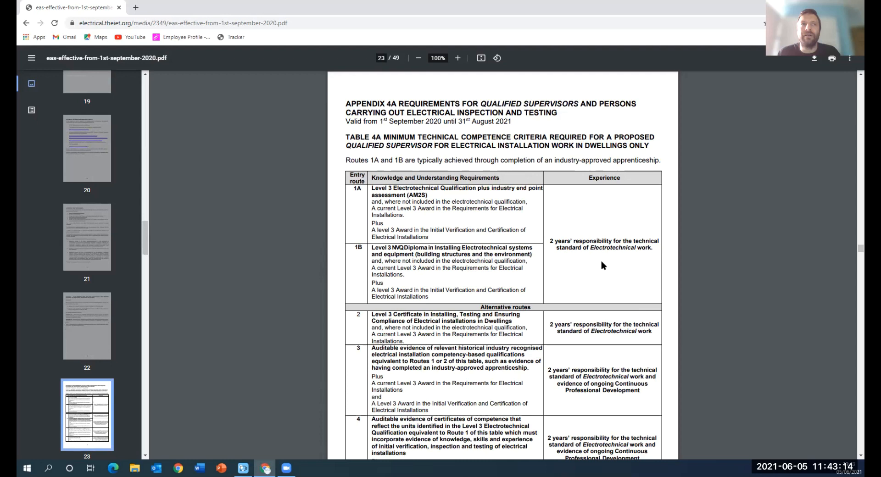
pyautogui.moveTo(597, 236)
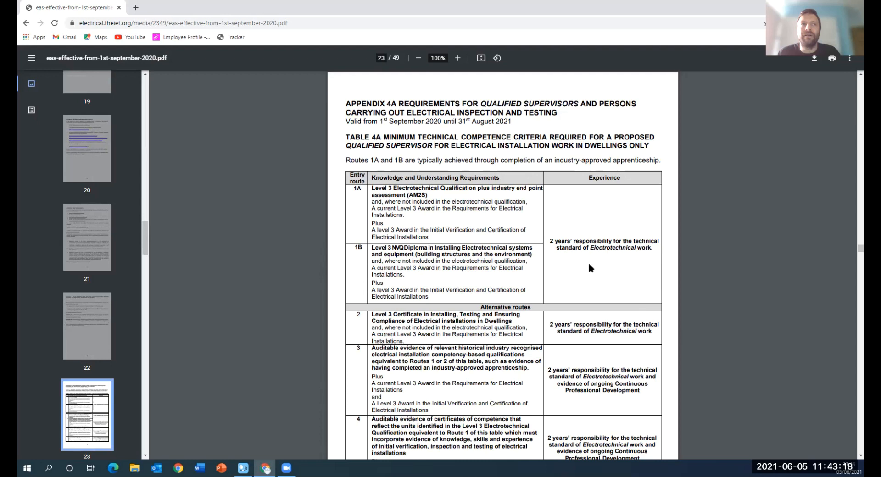
pyautogui.scroll(-3)
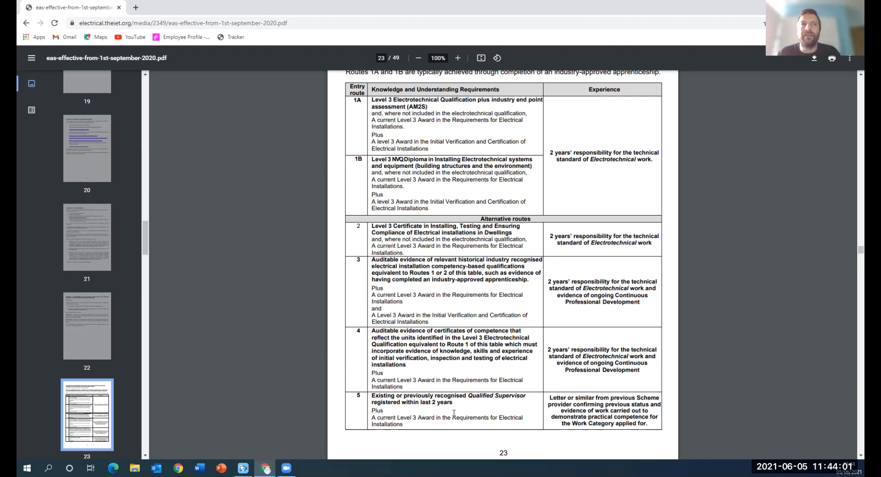
# Step: Scroll from page 23 through Table 4B's five routes on pages 24 and 25
pyautogui.scroll(-3)
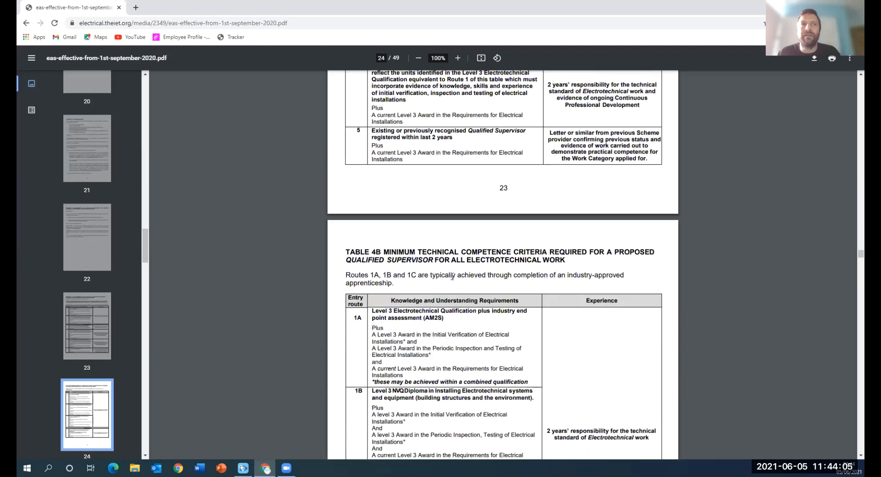
pyautogui.scroll(-3)
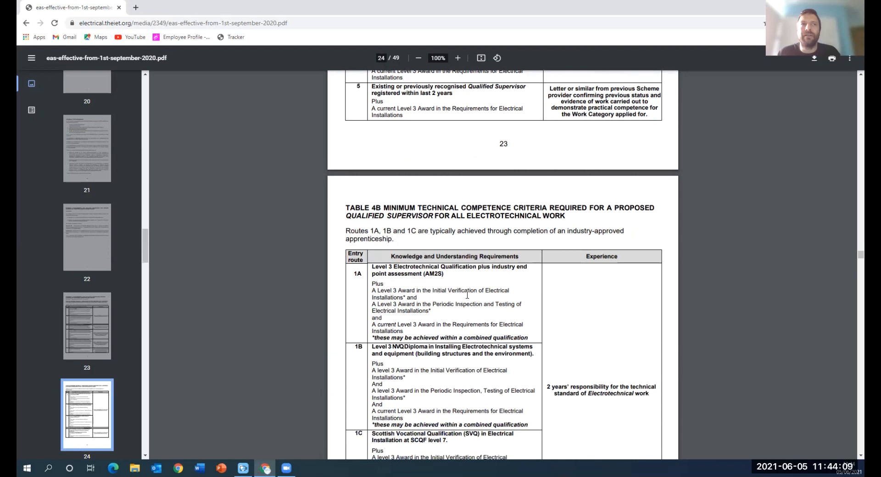
pyautogui.scroll(-3)
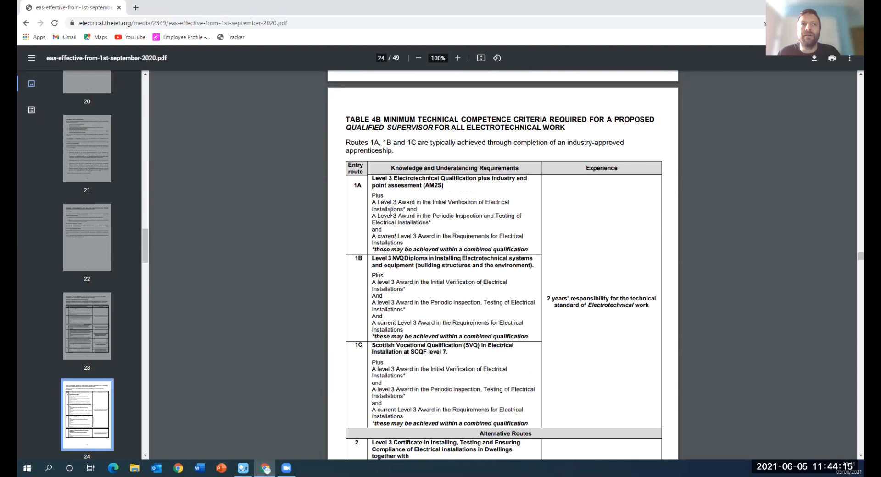
pyautogui.moveTo(402, 295)
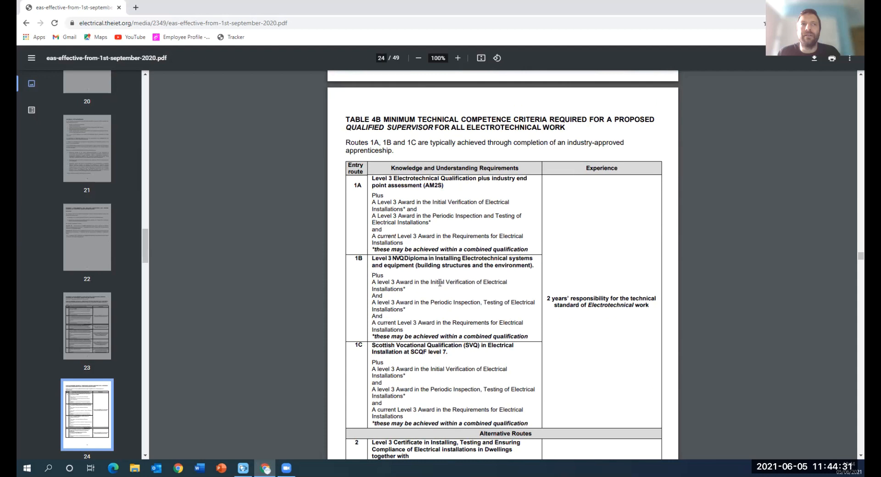
pyautogui.moveTo(571, 378)
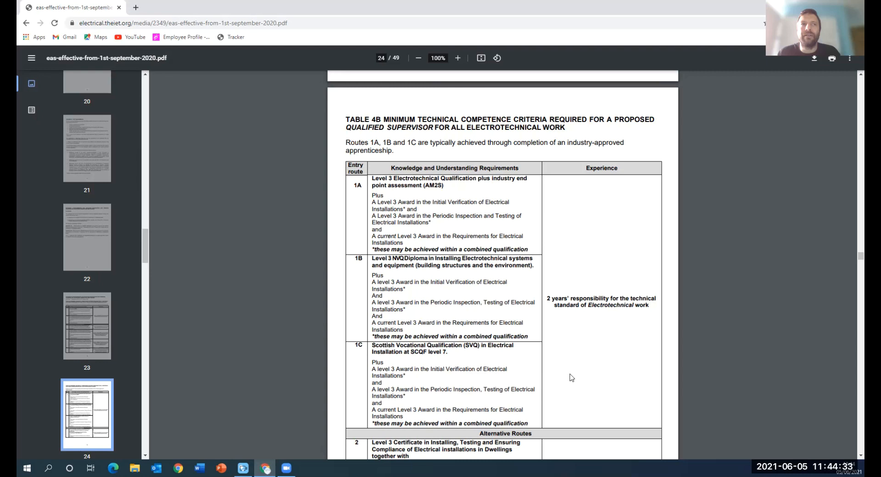
pyautogui.scroll(-3)
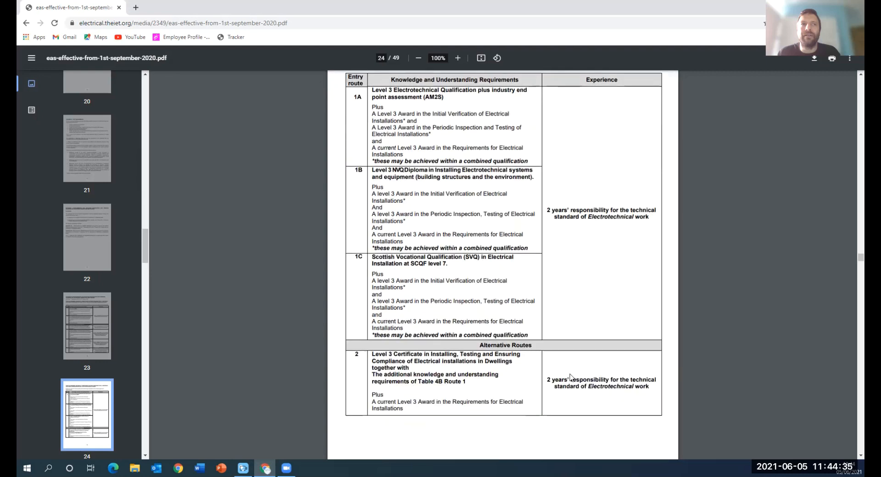
pyautogui.scroll(-3)
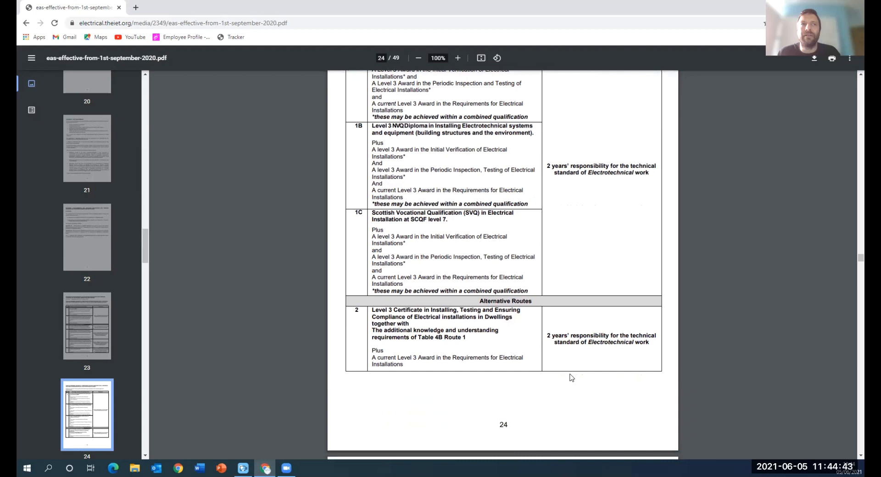
pyautogui.moveTo(522, 386)
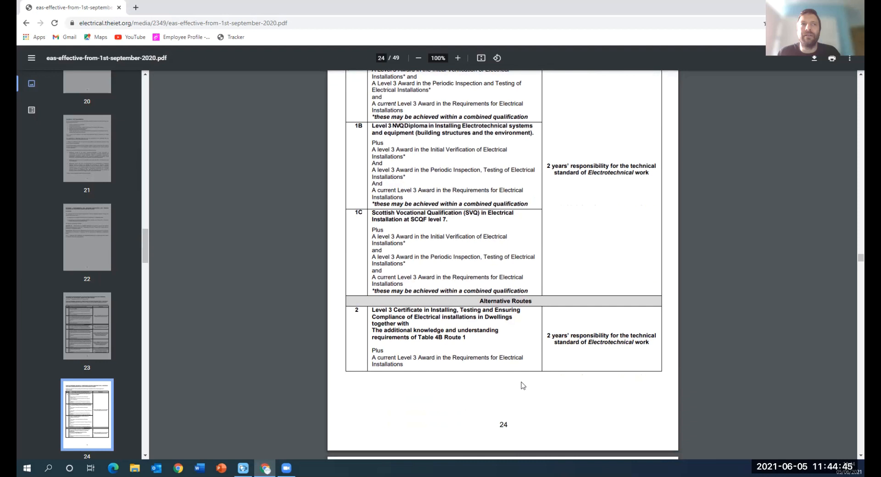
pyautogui.moveTo(484, 399)
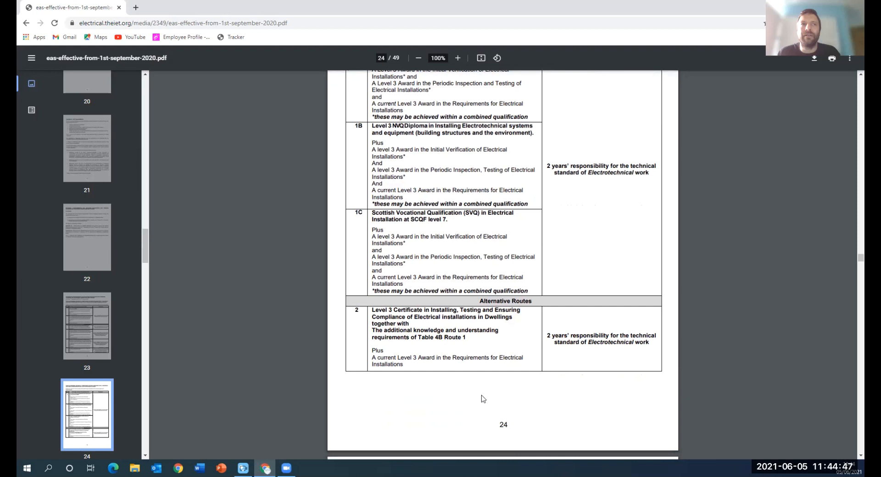
pyautogui.moveTo(519, 315)
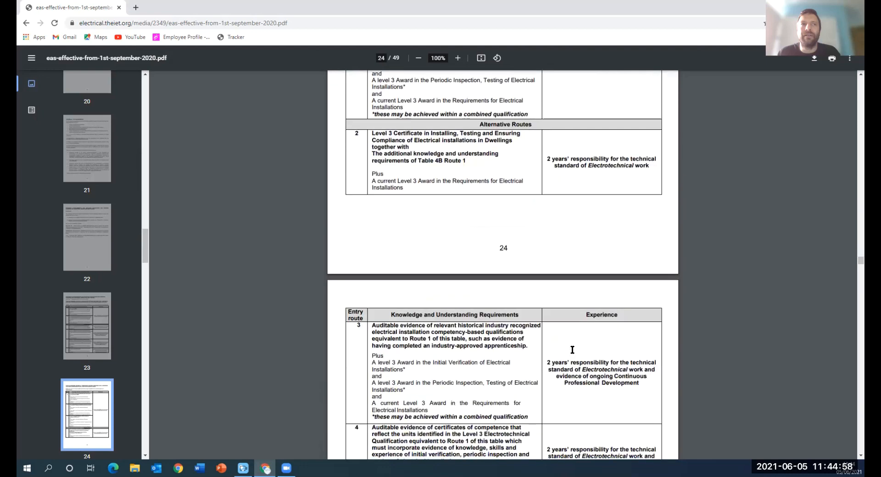
pyautogui.scroll(-3)
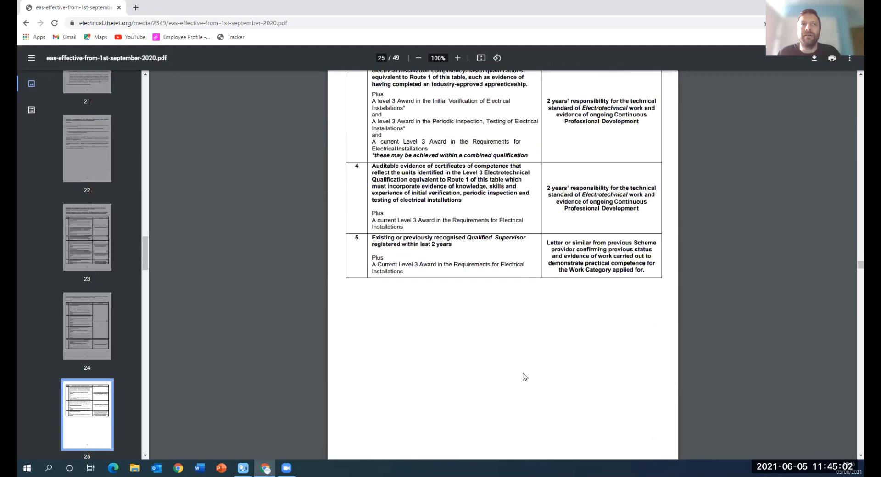
# Step: Scroll on to page 26 showing Table 4C's periodic inspection and testing routes 1A–2
pyautogui.scroll(-3)
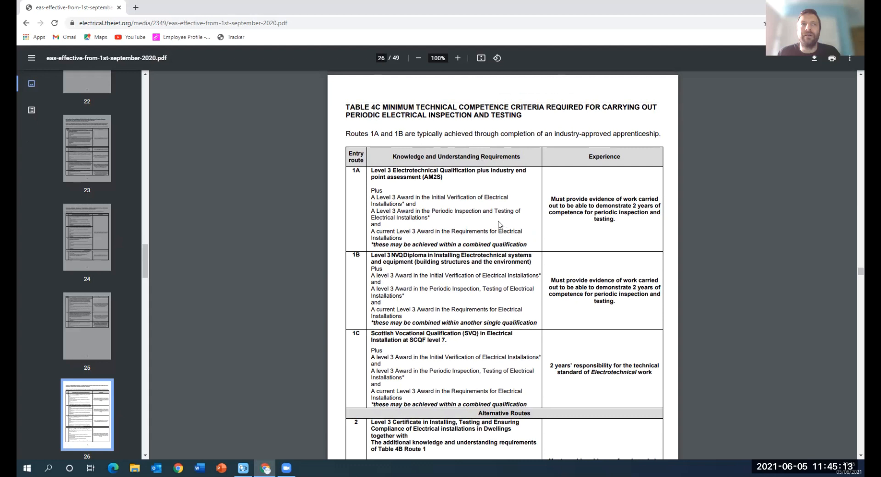
pyautogui.moveTo(539, 218)
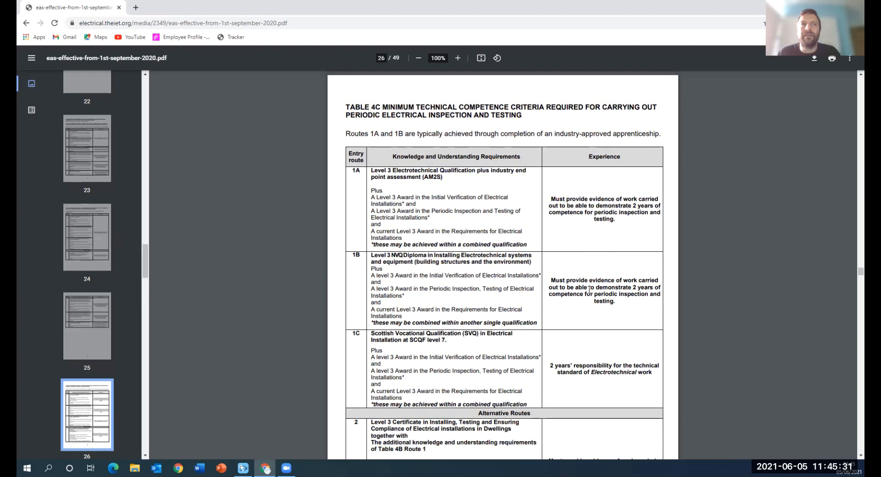
pyautogui.scroll(-3)
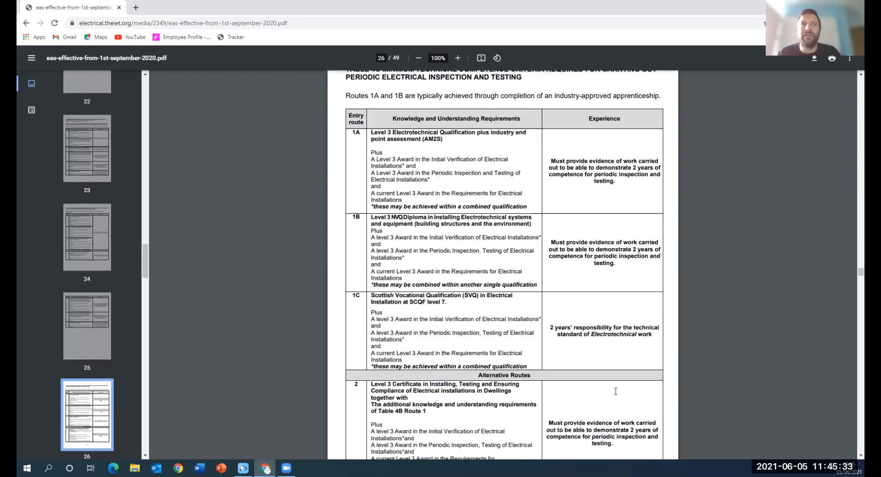
# Step: Go back to the IET page and follow the 'EAS Qualifications Guide - December 2020' link
pyautogui.click(25, 23)
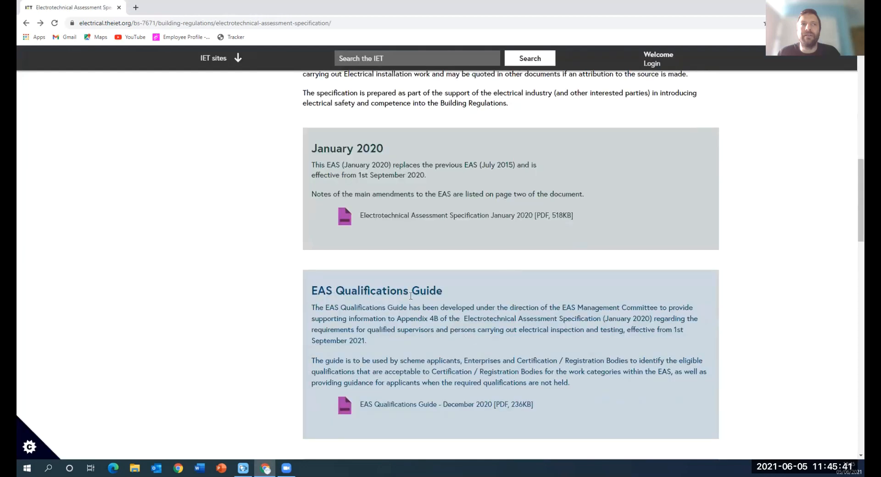
pyautogui.click(446, 404)
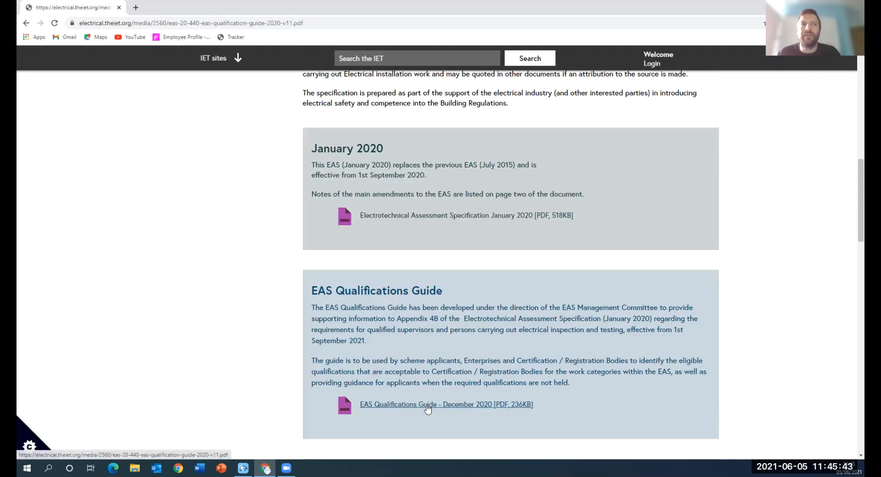
pyautogui.click(446, 404)
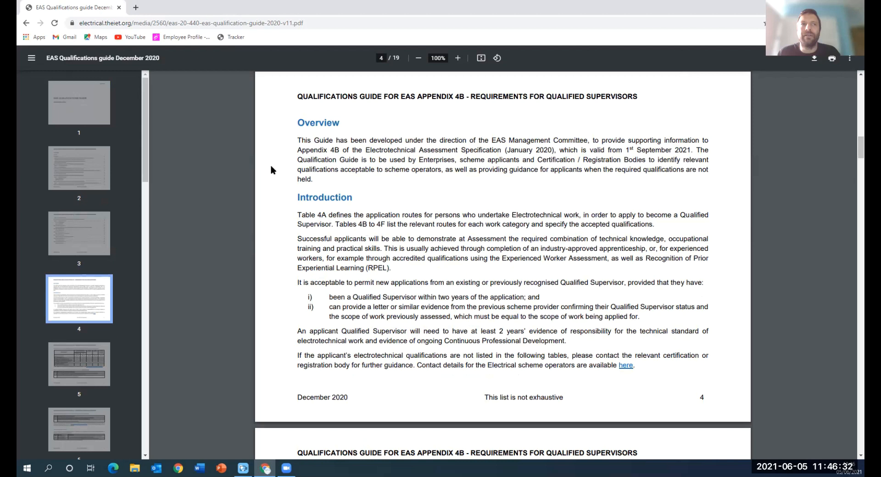
pyautogui.moveTo(315, 150)
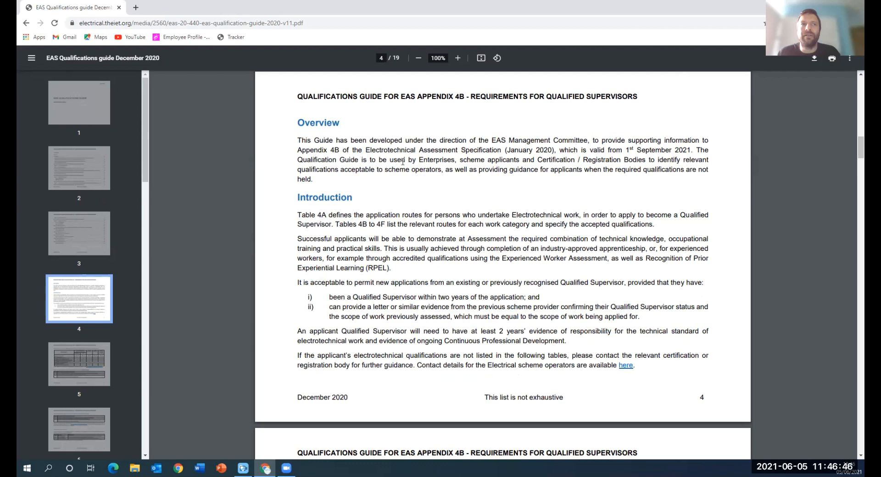
pyautogui.moveTo(540, 161)
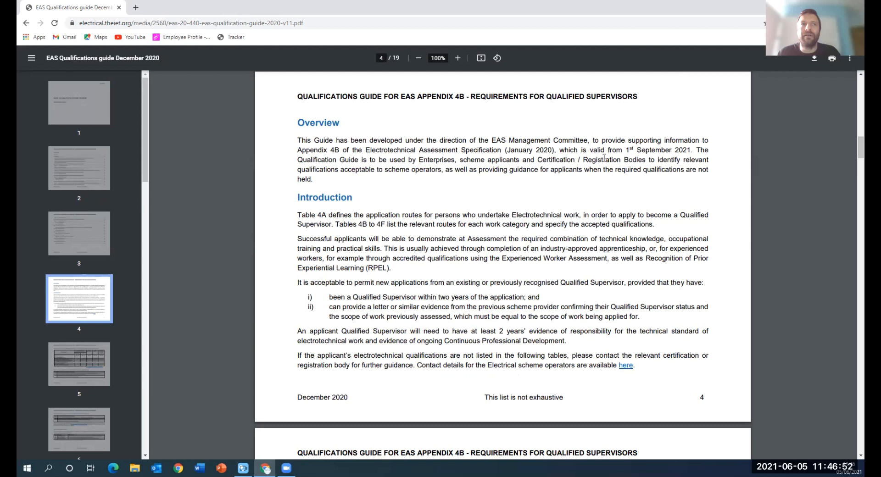
pyautogui.moveTo(365, 189)
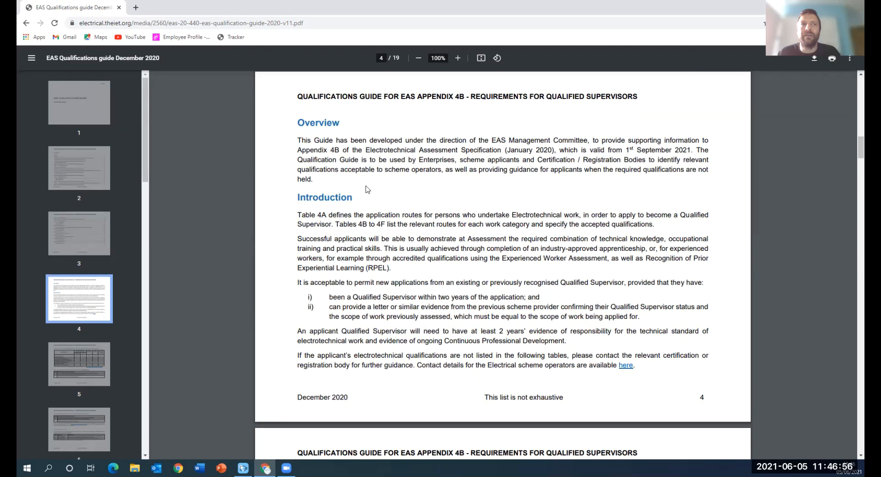
# Step: Scroll to page 5 of the guide showing Table 4A and Table 4B's three routes
pyautogui.scroll(-3)
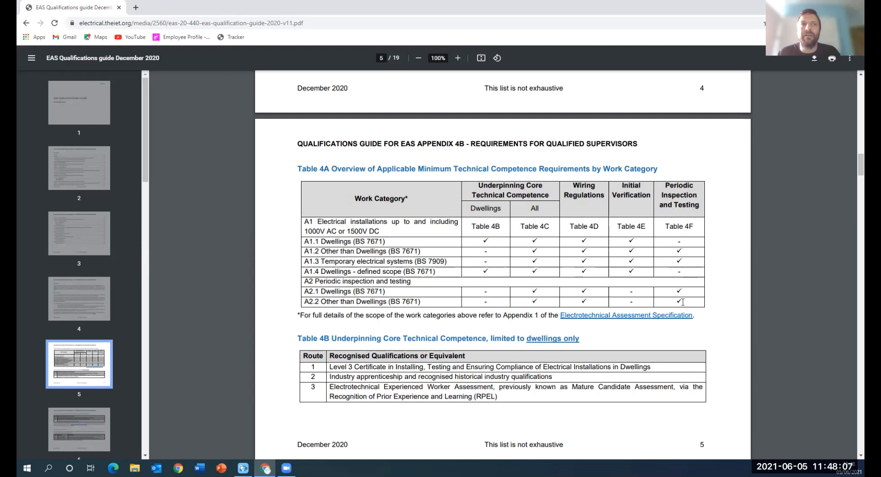
pyautogui.scroll(-3)
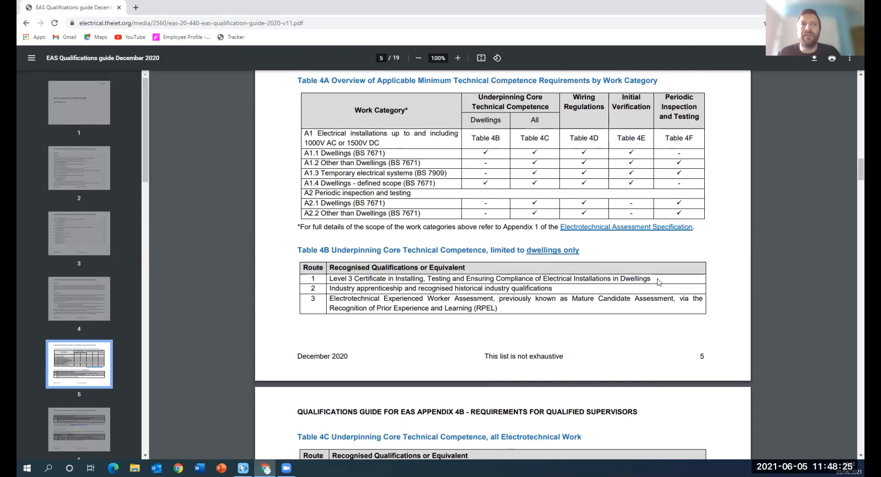
pyautogui.moveTo(665, 281)
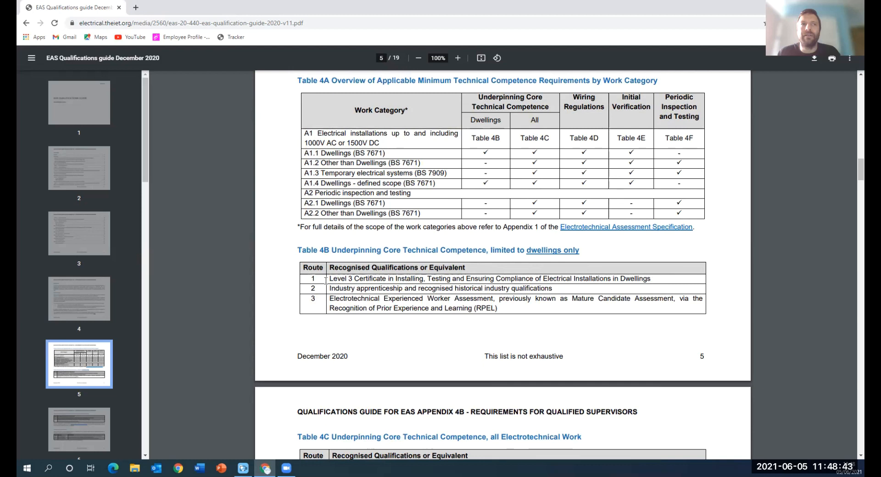
pyautogui.moveTo(672, 282)
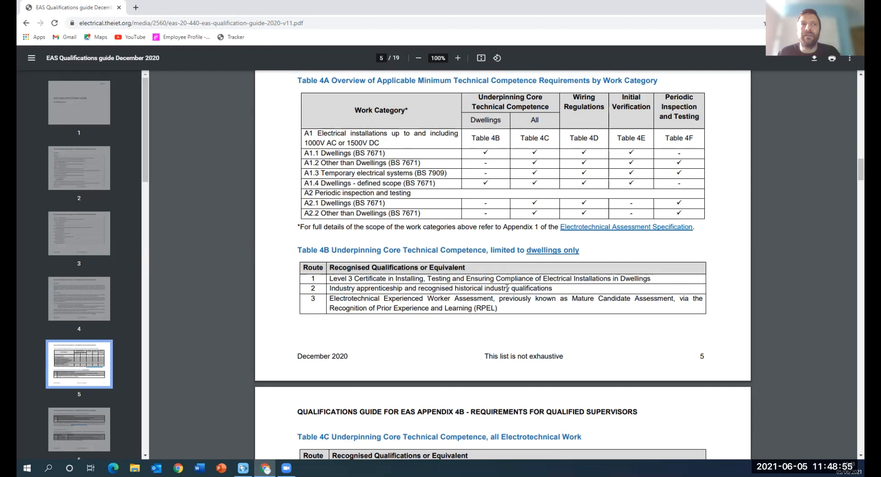
pyautogui.moveTo(447, 326)
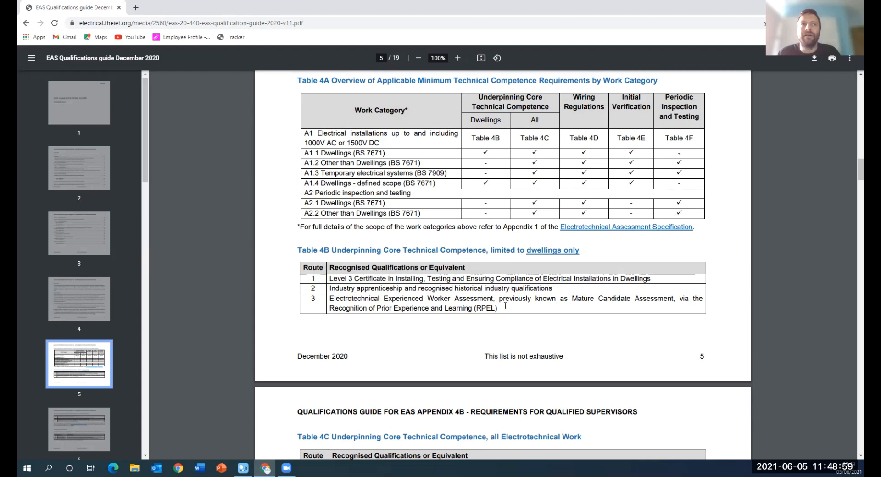
pyautogui.moveTo(369, 313)
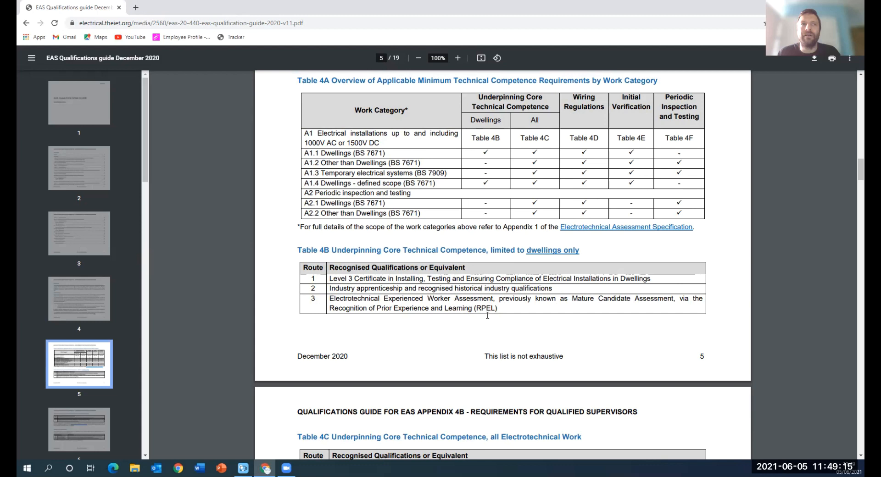
pyautogui.moveTo(401, 323)
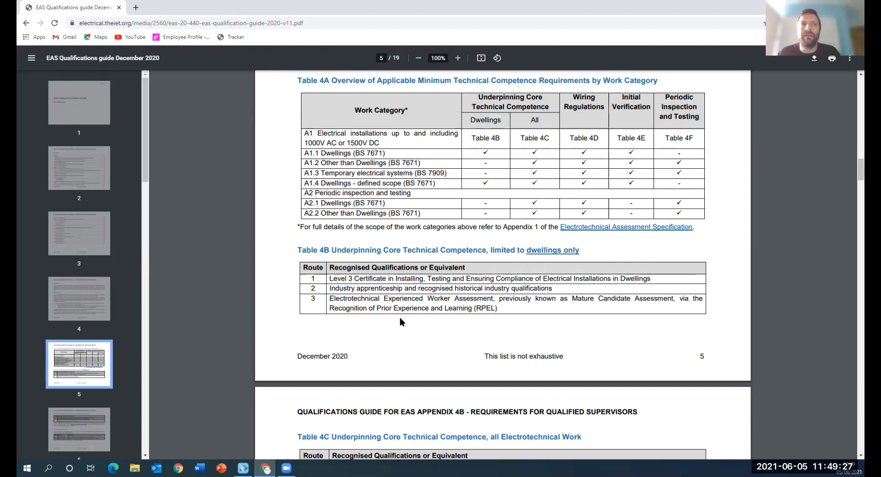
pyautogui.moveTo(401, 317)
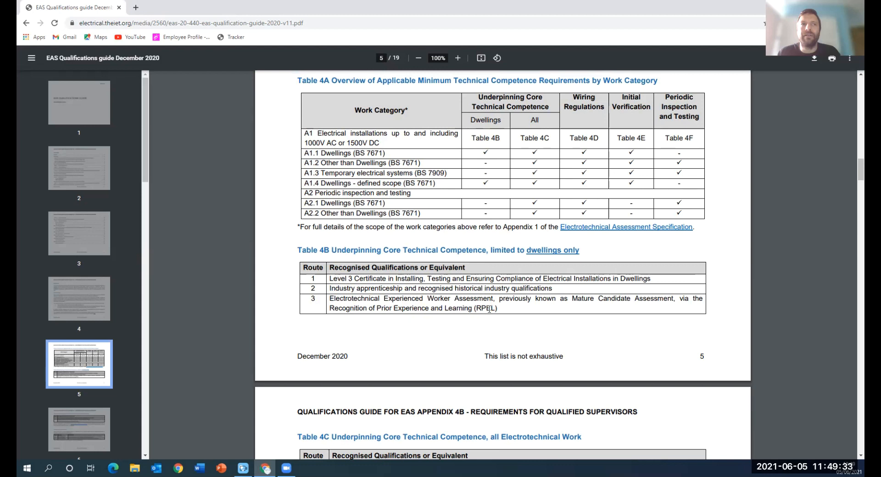
# Step: Select the word 'Experience' in Route 3 of Table 4B
pyautogui.doubleClick(410, 308)
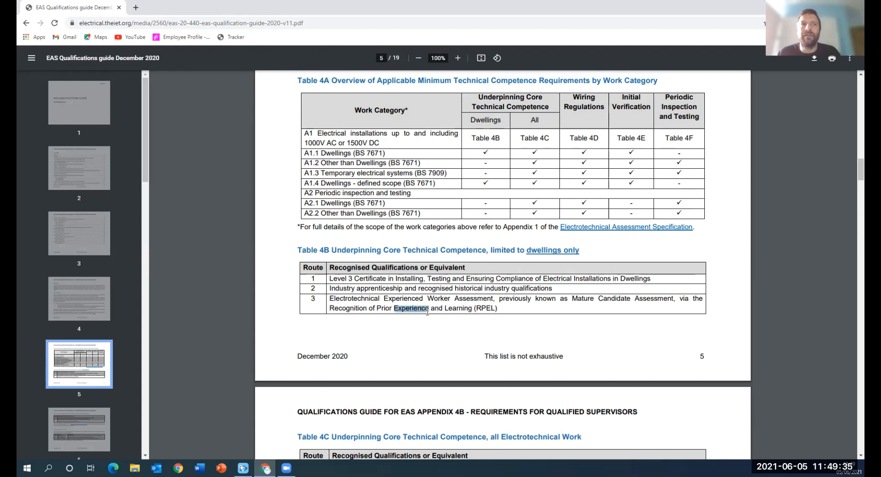
pyautogui.moveTo(426, 338)
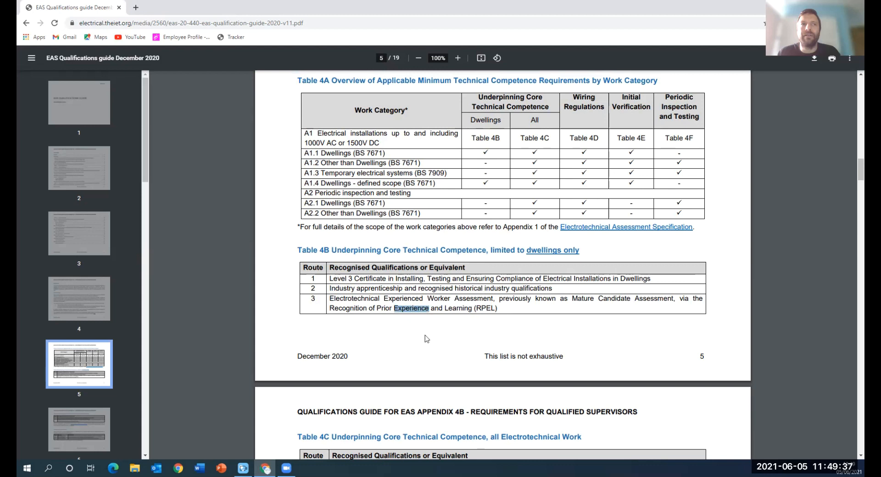
pyautogui.moveTo(448, 323)
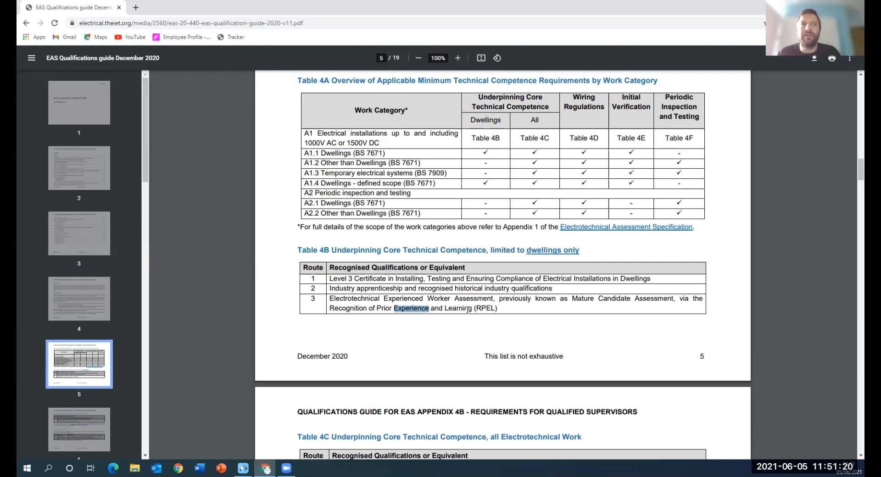
pyautogui.moveTo(429, 358)
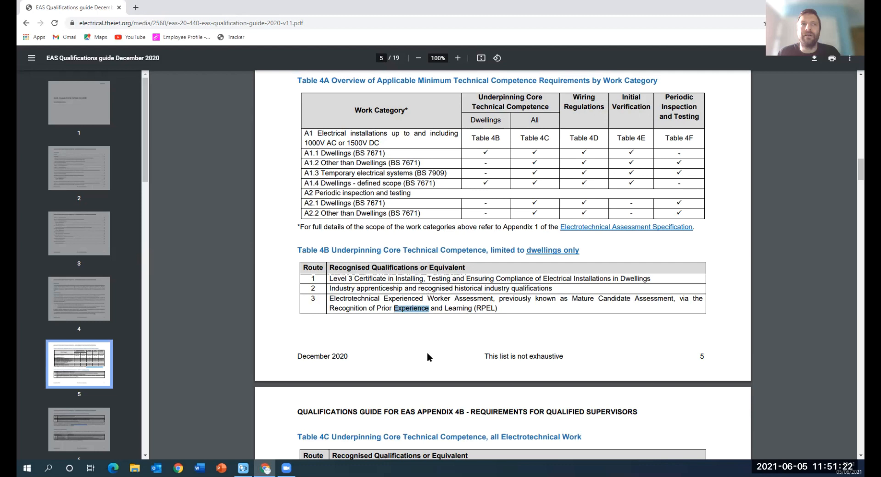
pyautogui.moveTo(425, 357)
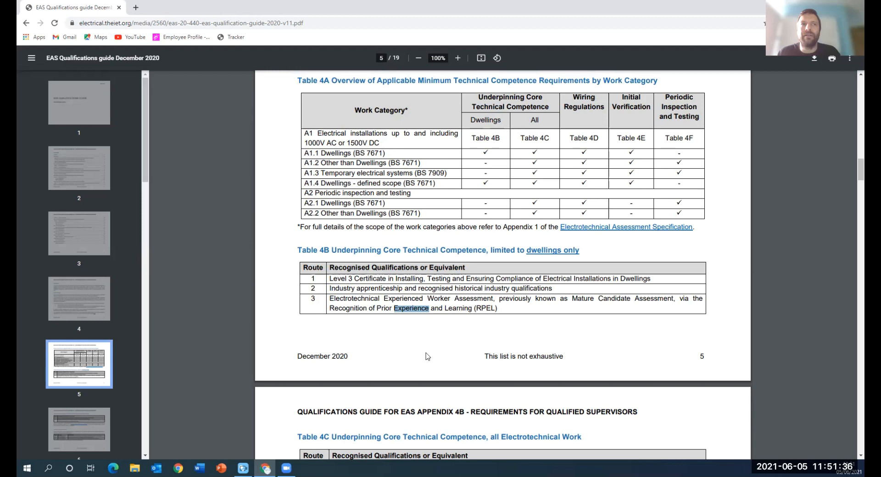
pyautogui.moveTo(448, 337)
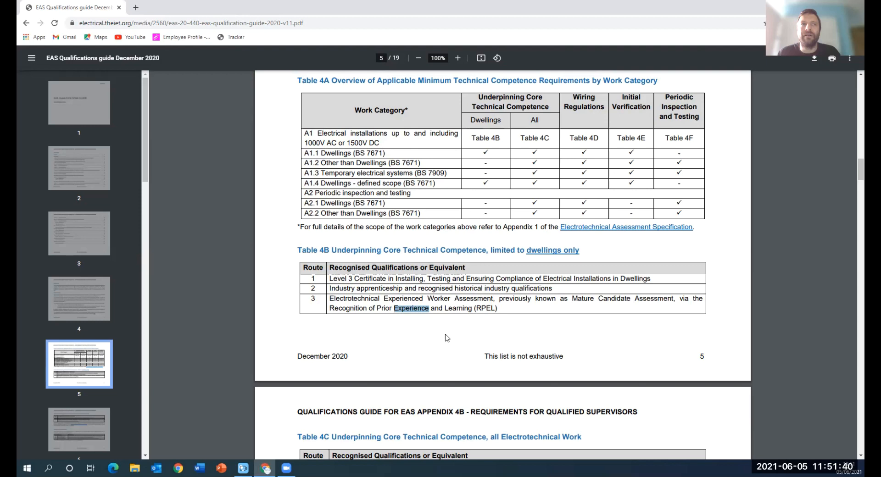
# Step: Scroll through pages 6 and 7 listing current and older dwelling qualifications
pyautogui.scroll(-3)
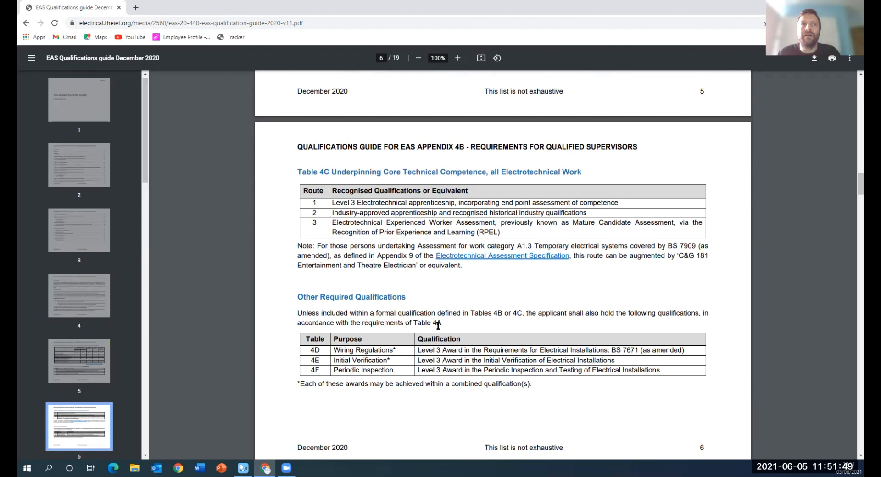
pyautogui.scroll(-3)
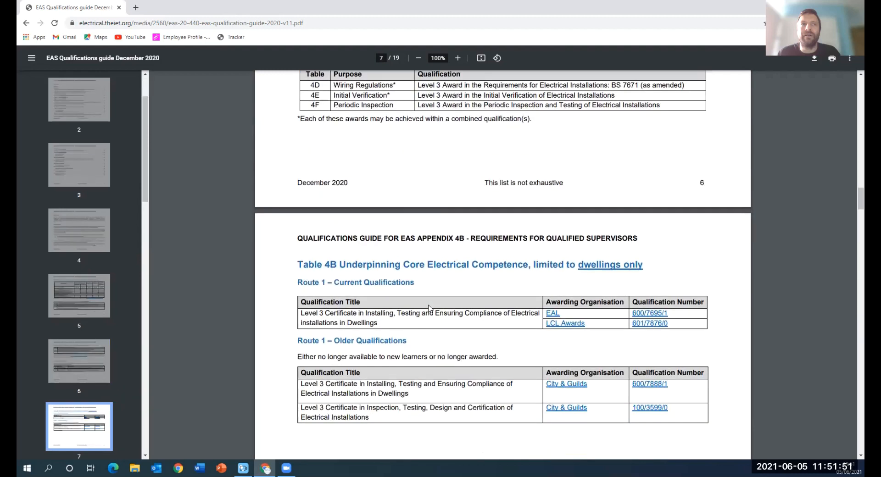
pyautogui.scroll(-3)
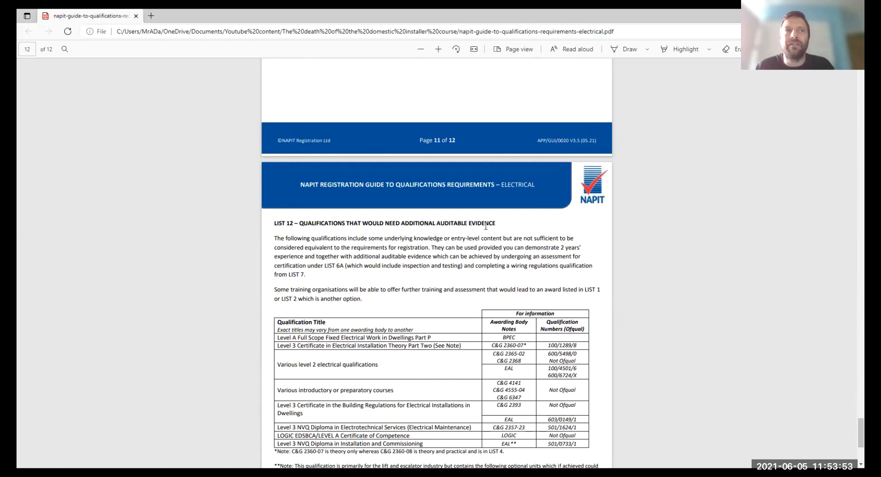
pyautogui.moveTo(309, 244)
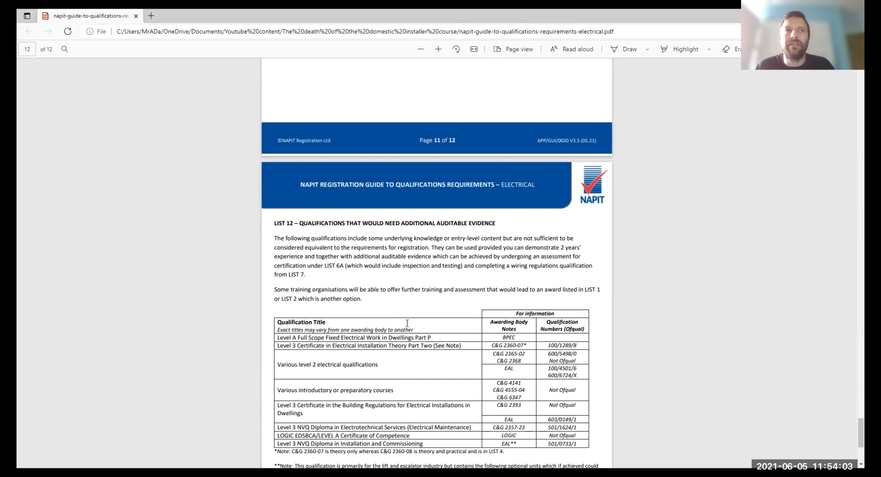
pyautogui.moveTo(432, 255)
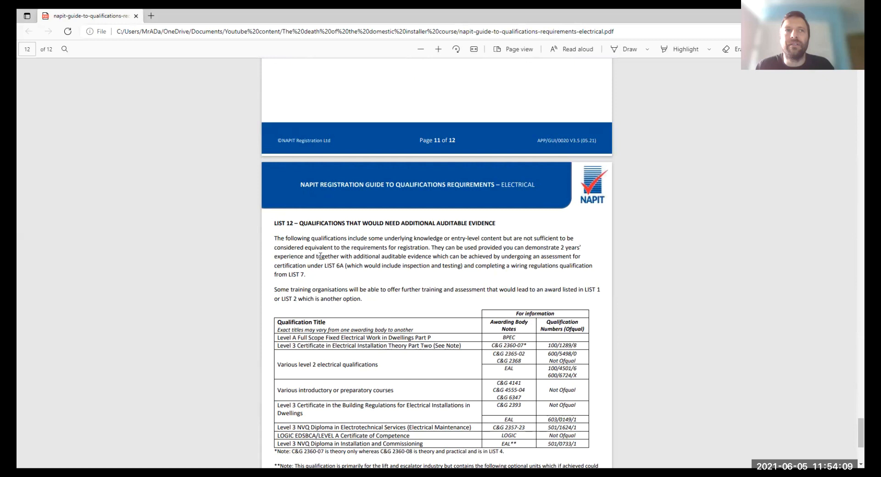
pyautogui.moveTo(402, 255)
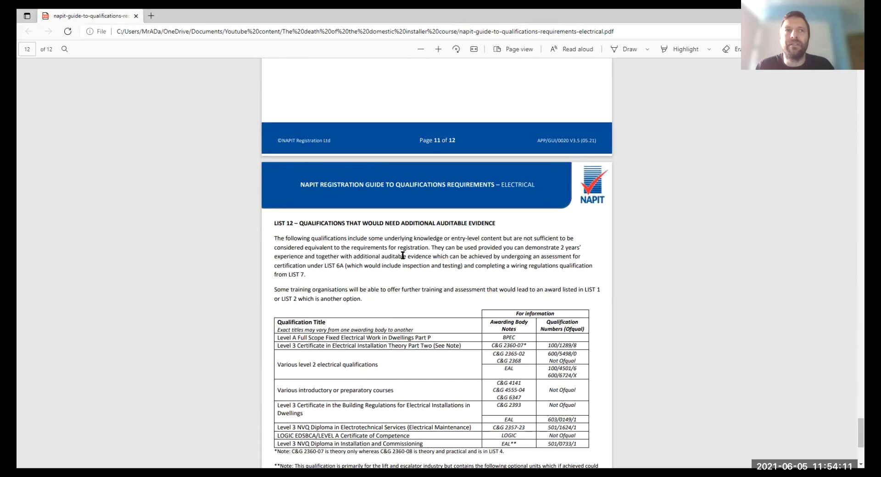
pyautogui.moveTo(482, 257)
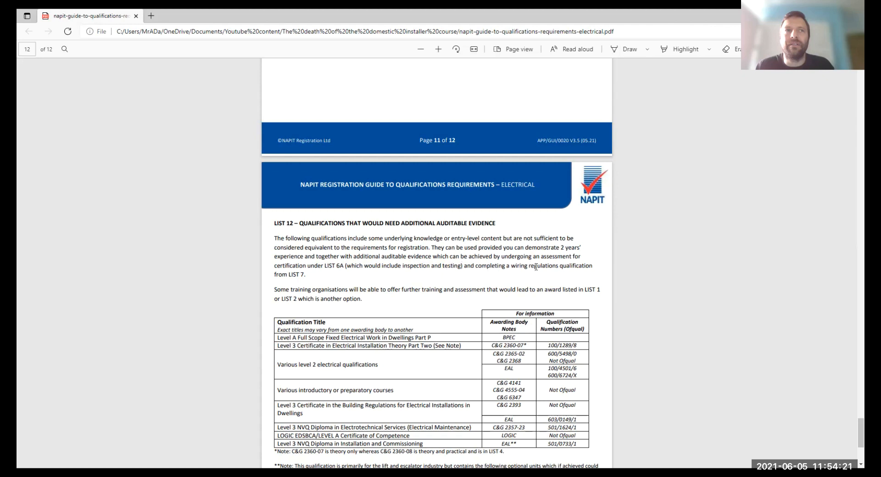
pyautogui.moveTo(558, 279)
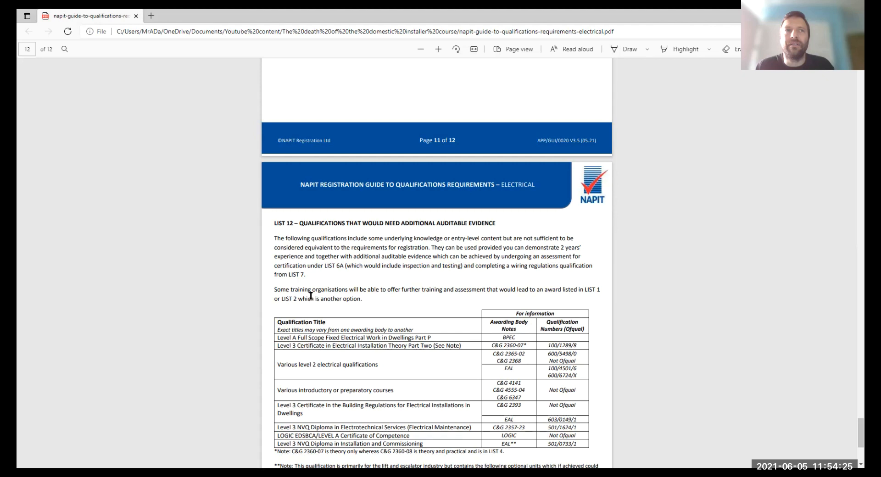
pyautogui.moveTo(453, 345)
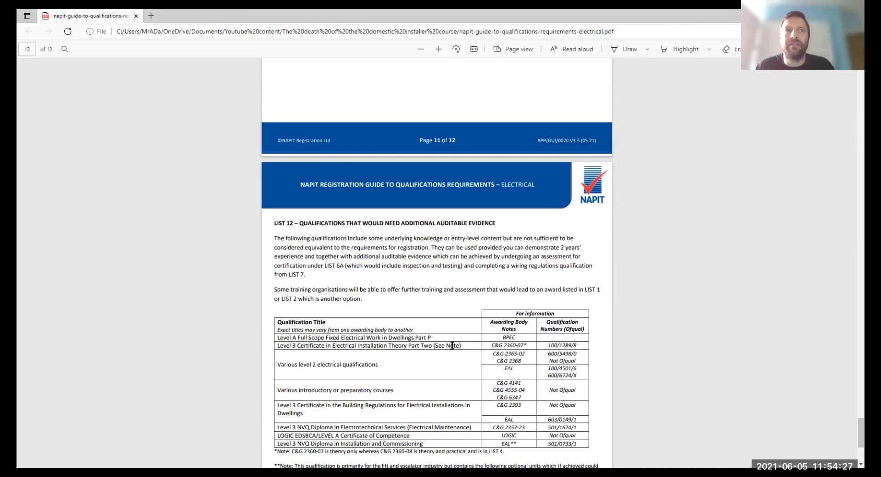
pyautogui.moveTo(438, 285)
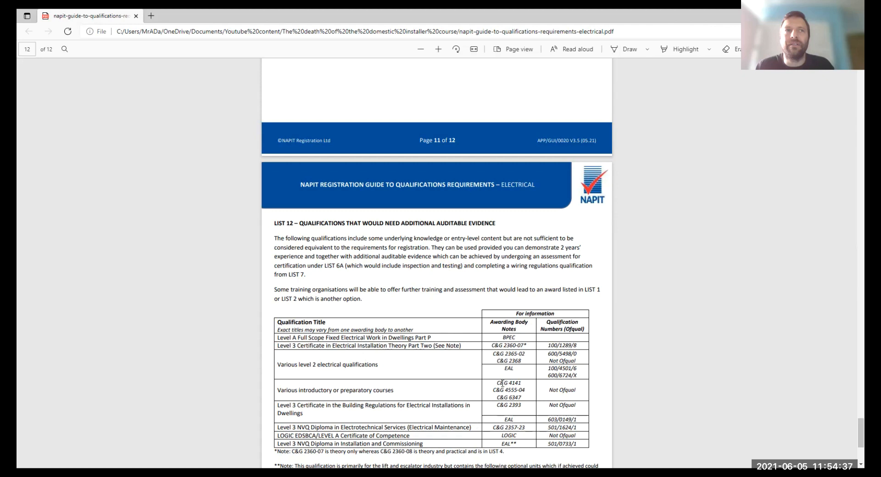
# Step: Select the C&G 4141 awarding body note and scroll to the end of List 12 on page 12
pyautogui.doubleClick(507, 382)
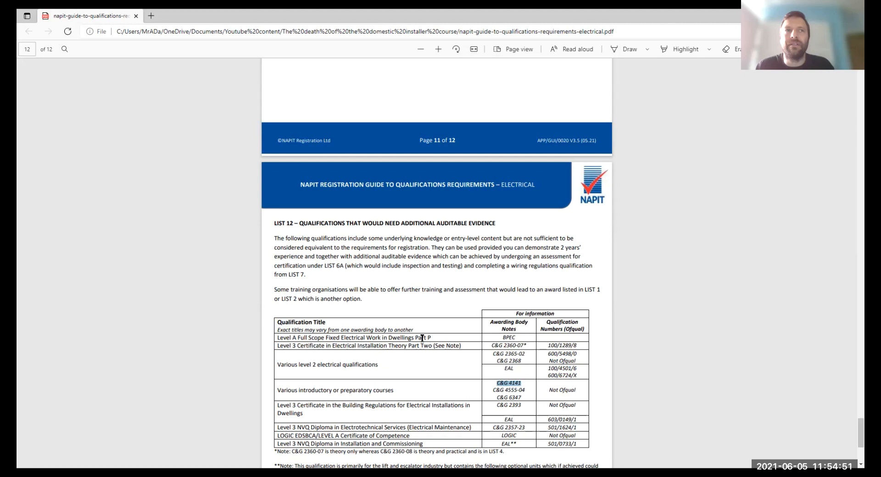
pyautogui.moveTo(485, 441)
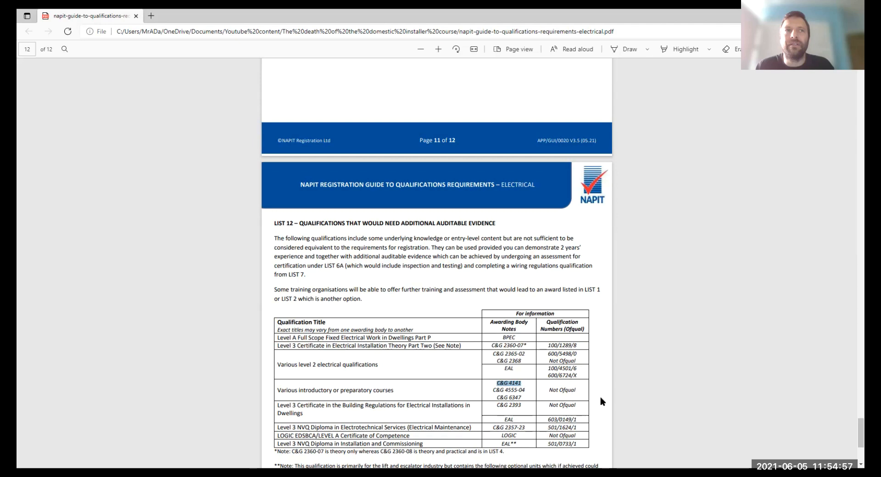
pyautogui.scroll(-3)
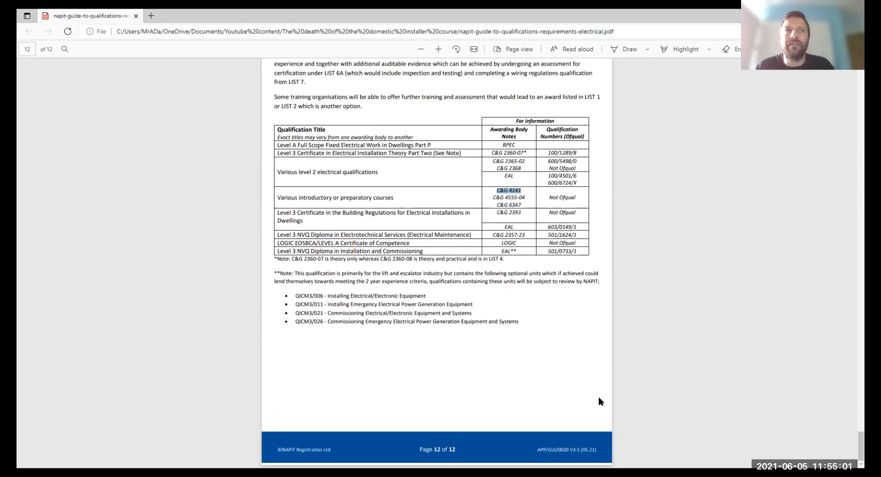
pyautogui.moveTo(532, 415)
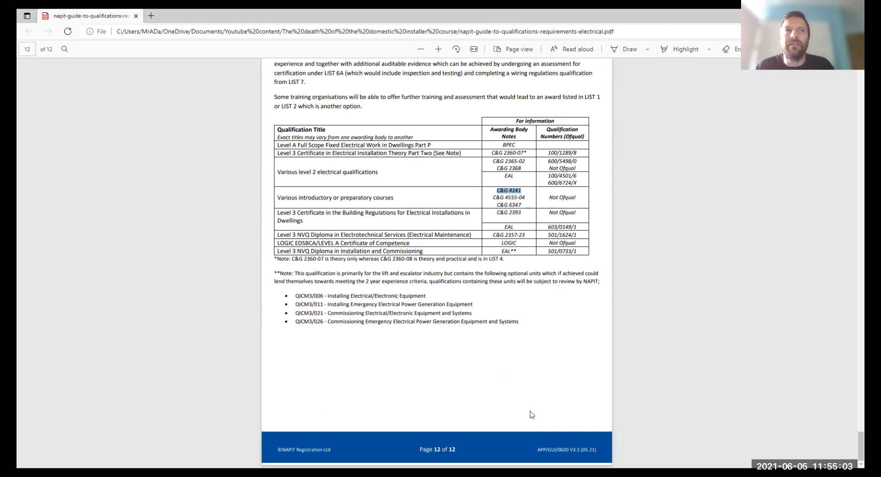
pyautogui.moveTo(632, 89)
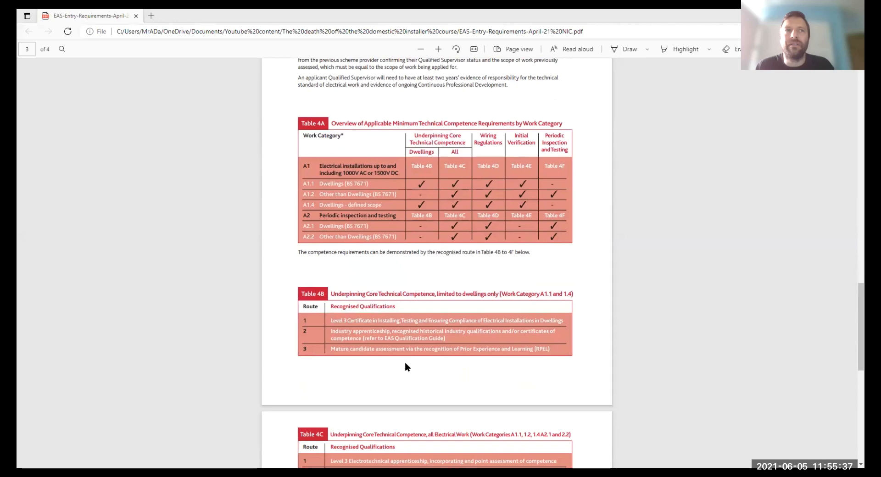
# Step: Scroll to the entry requirements' last page and follow the Scotland Route 3 competence-crediting journey link
pyautogui.scroll(-3)
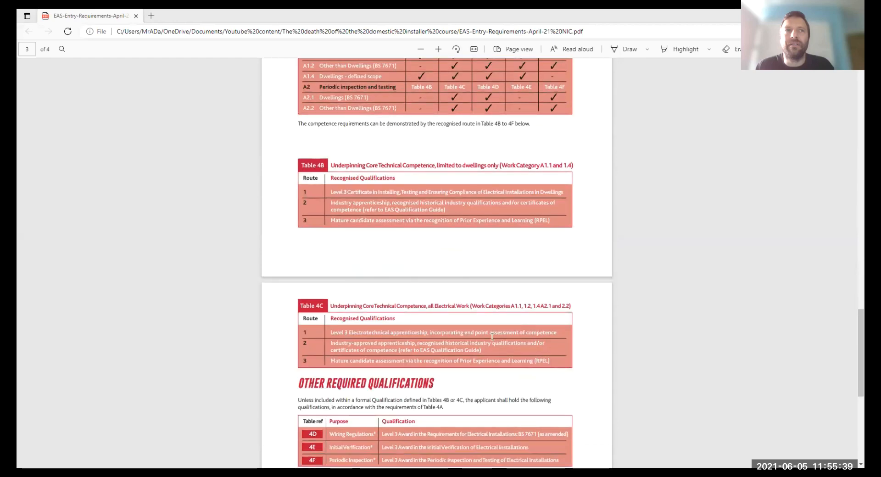
pyautogui.scroll(-3)
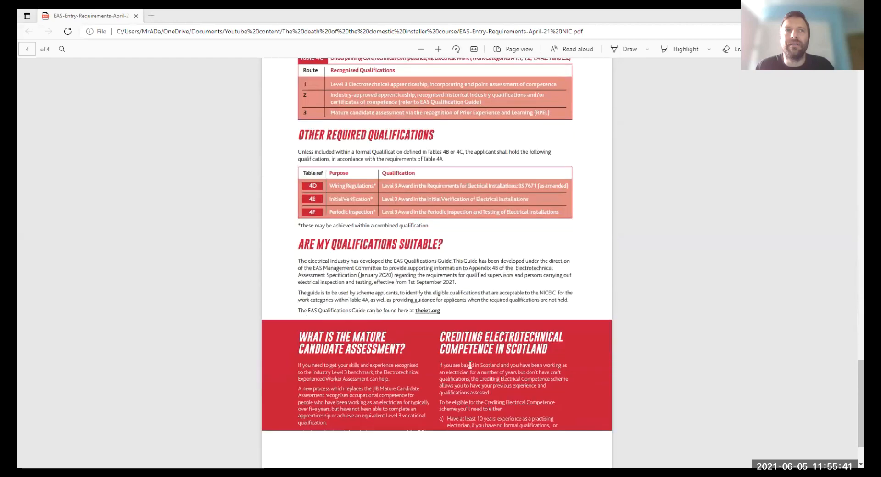
pyautogui.scroll(-3)
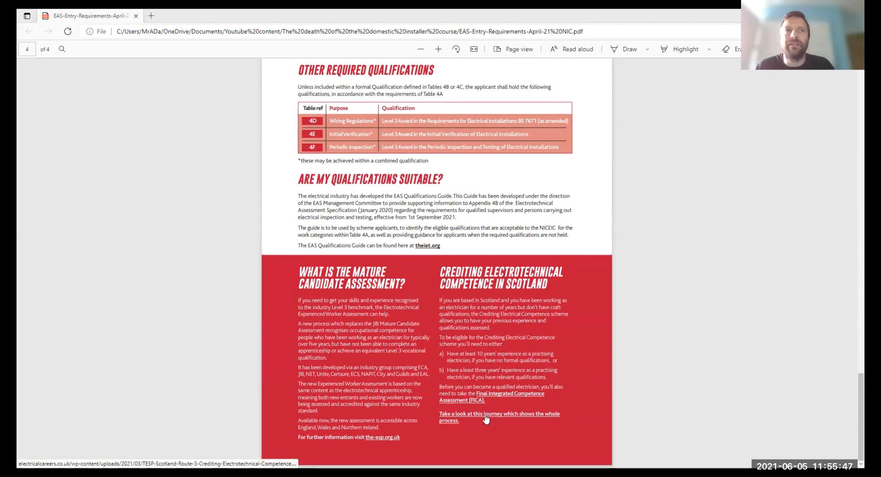
pyautogui.click(498, 417)
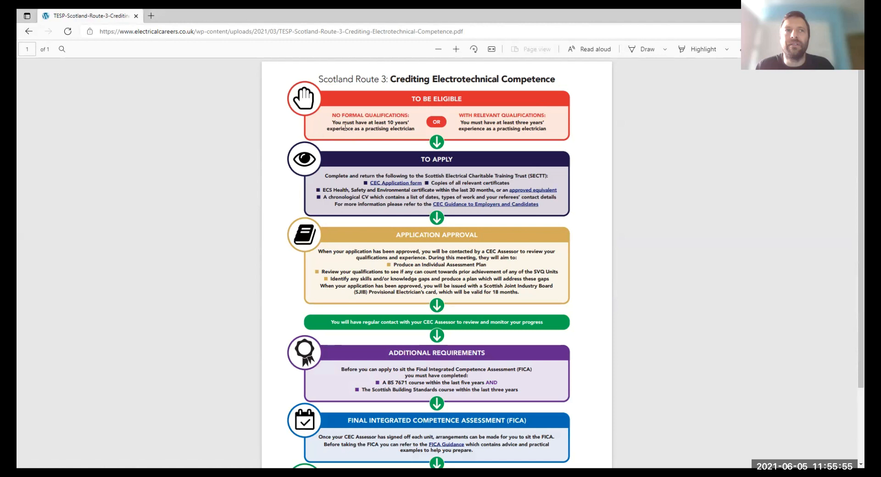
pyautogui.moveTo(380, 132)
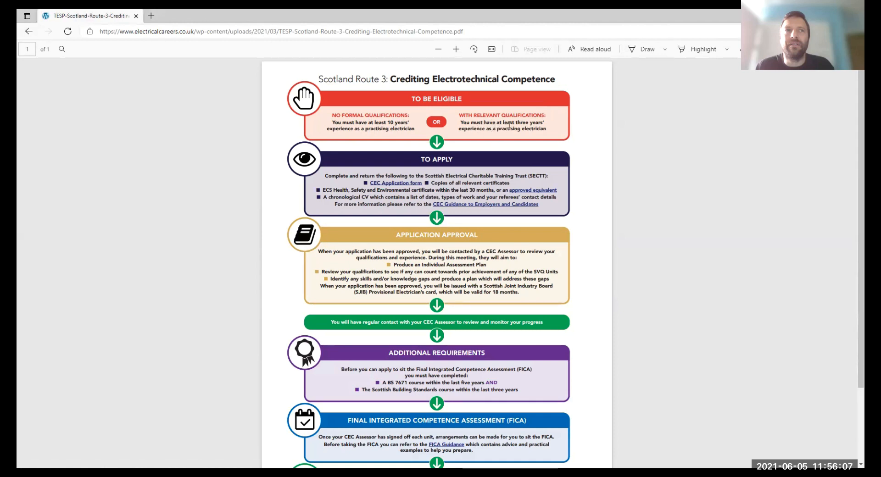
pyautogui.moveTo(527, 130)
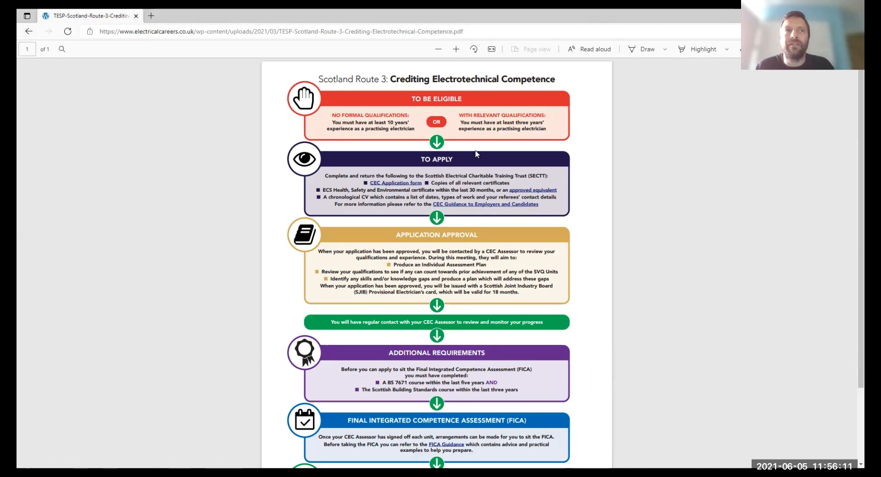
pyautogui.moveTo(536, 174)
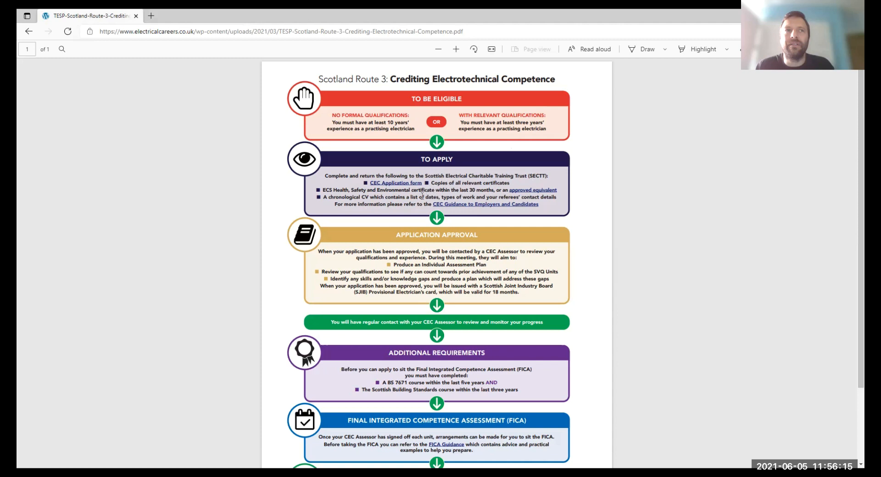
pyautogui.moveTo(392, 314)
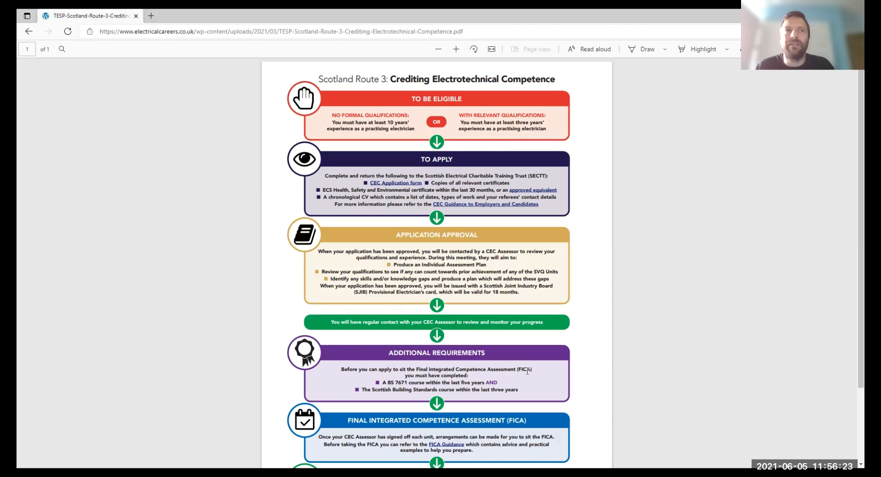
pyautogui.moveTo(526, 369)
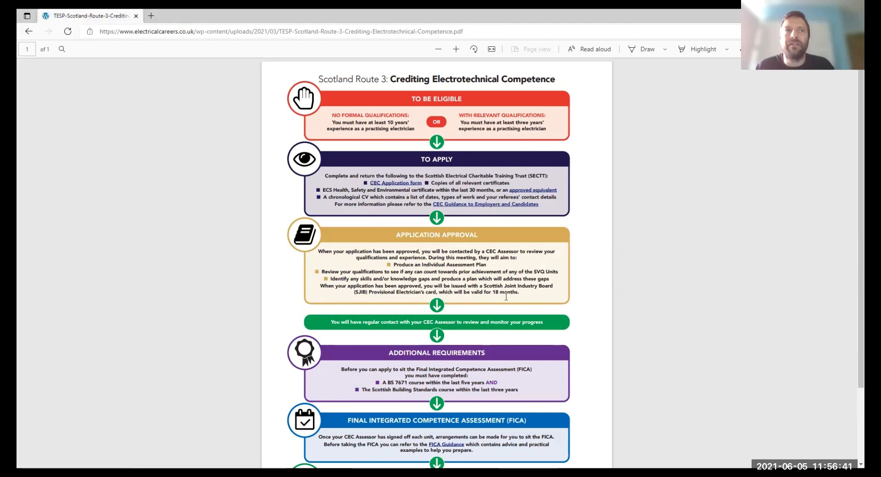
pyautogui.scroll(-3)
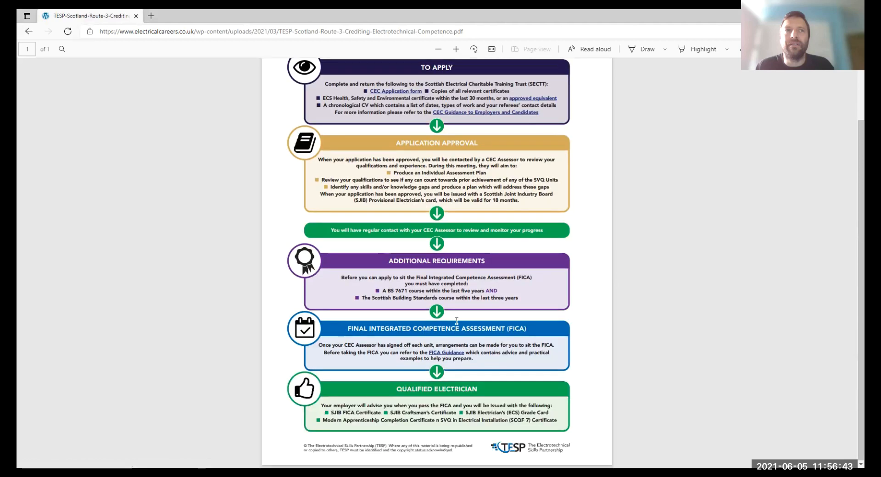
pyautogui.moveTo(456, 437)
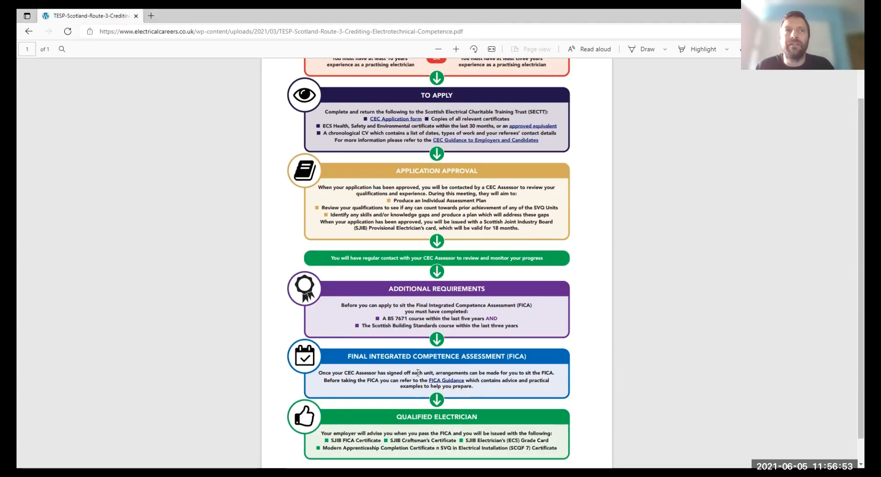
pyautogui.scroll(-3)
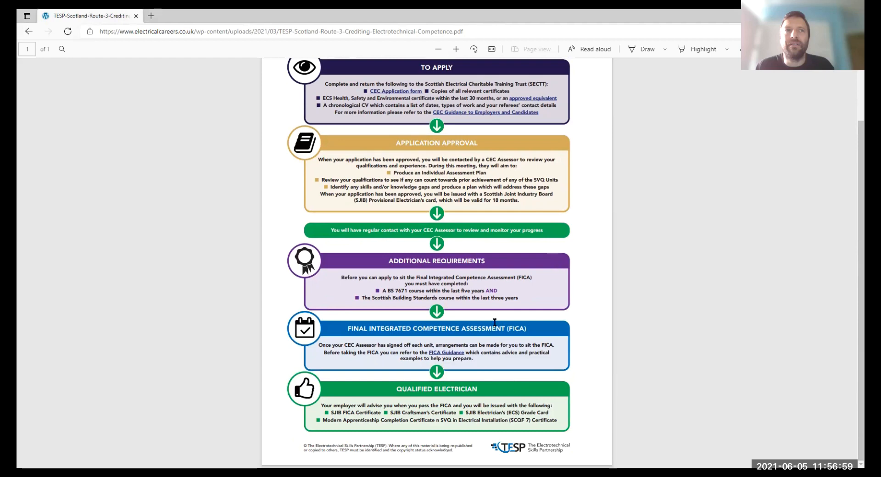
pyautogui.scroll(3)
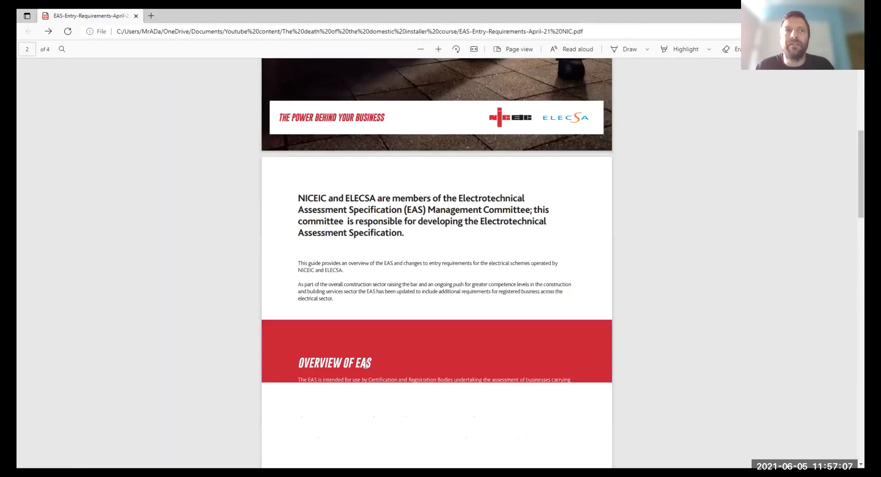
# Step: Follow the the-esp.org.uk further-information link on page 4 of the EAS entry requirements PDF
pyautogui.scroll(-3)
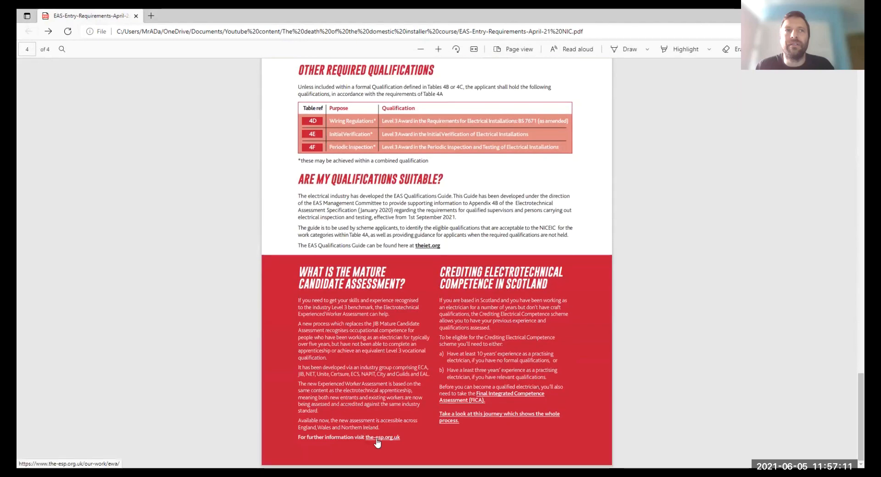
pyautogui.click(382, 438)
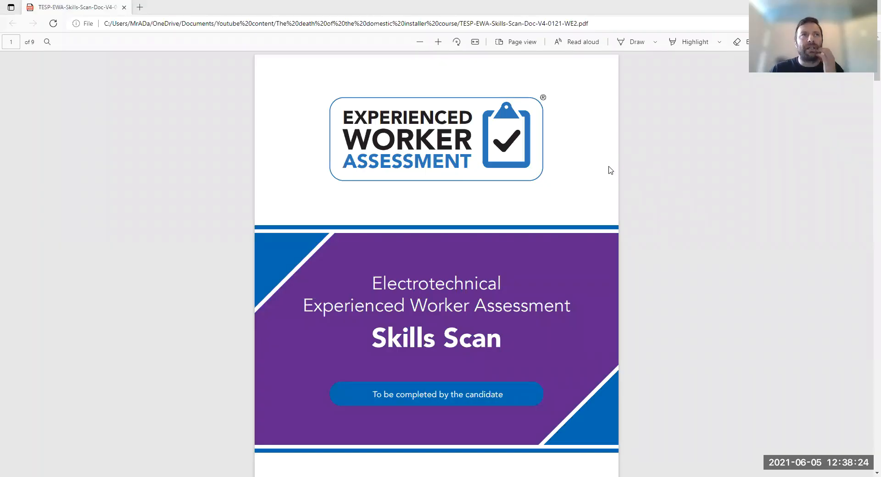
pyautogui.moveTo(585, 194)
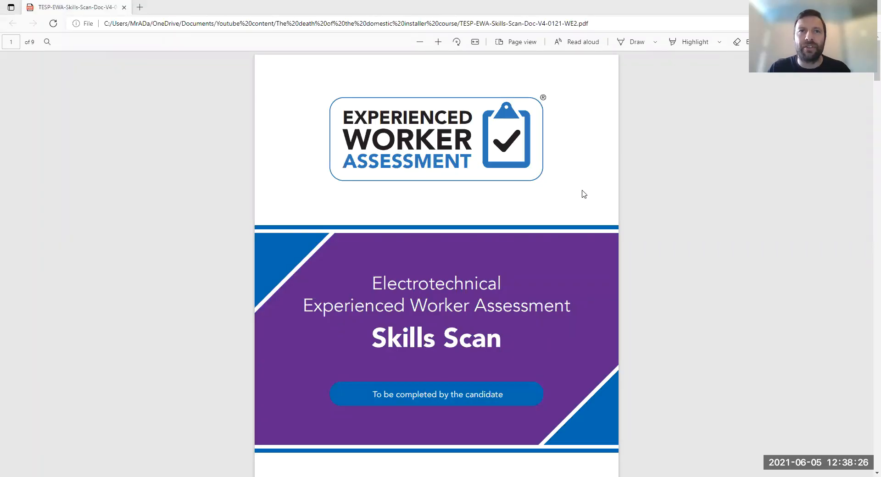
pyautogui.moveTo(550, 253)
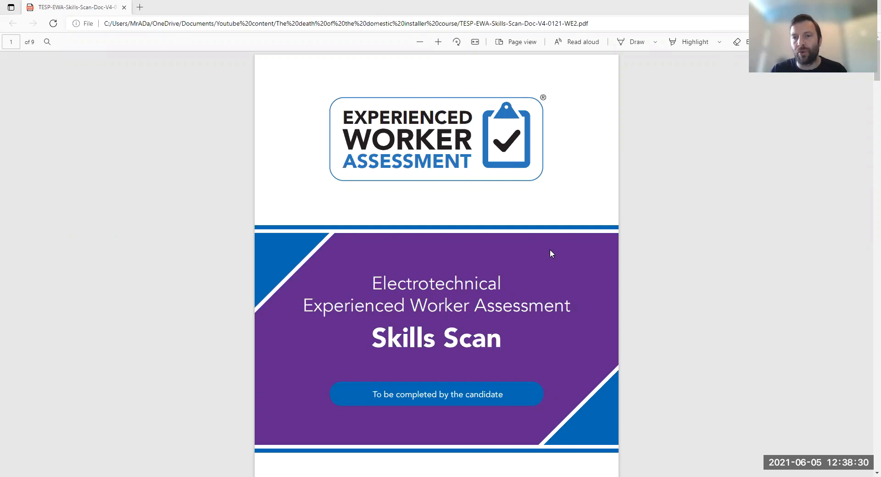
pyautogui.moveTo(527, 286)
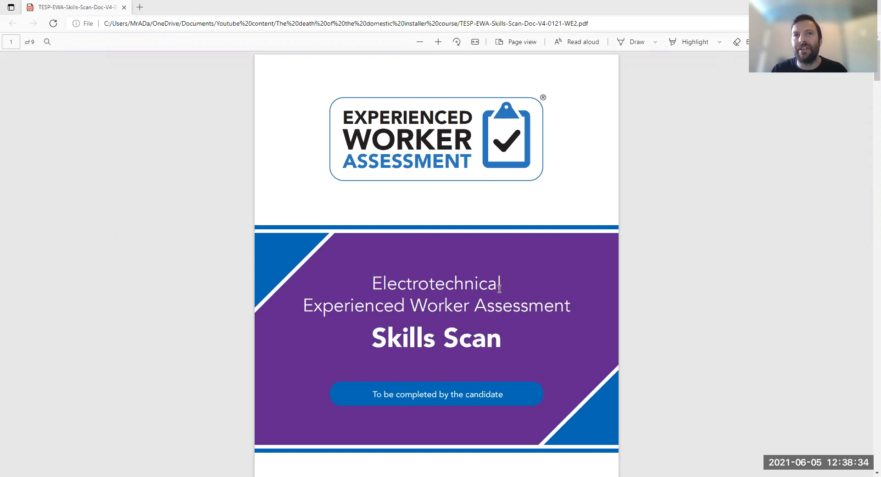
# Step: Scroll the Skills Scan PDF from the cover down to page 6's Fault Diagnosis and Rectification table
pyautogui.scroll(-3)
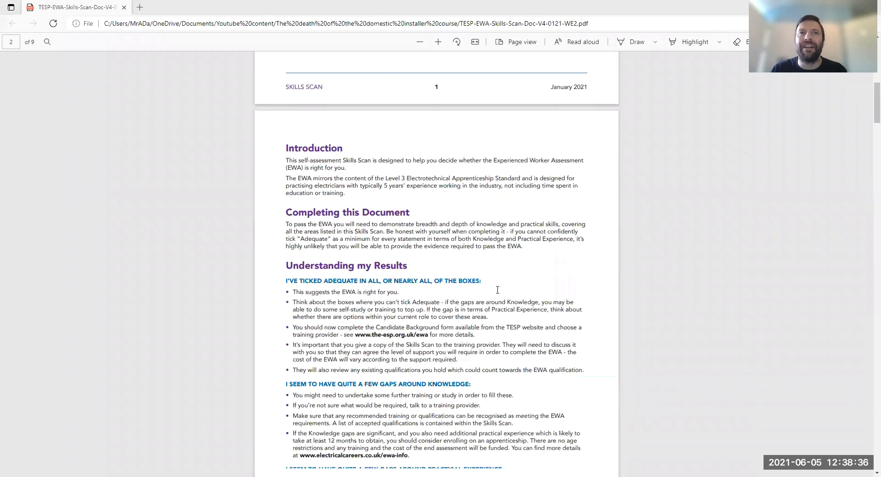
pyautogui.scroll(-3)
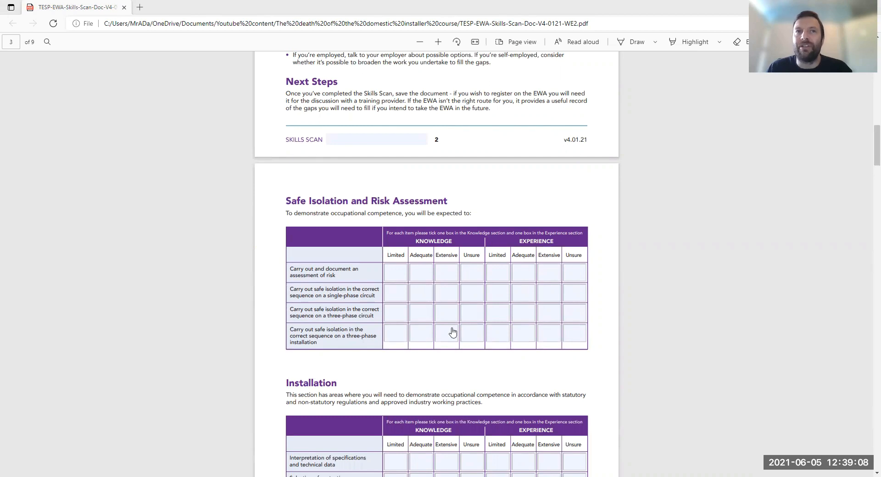
pyautogui.scroll(-3)
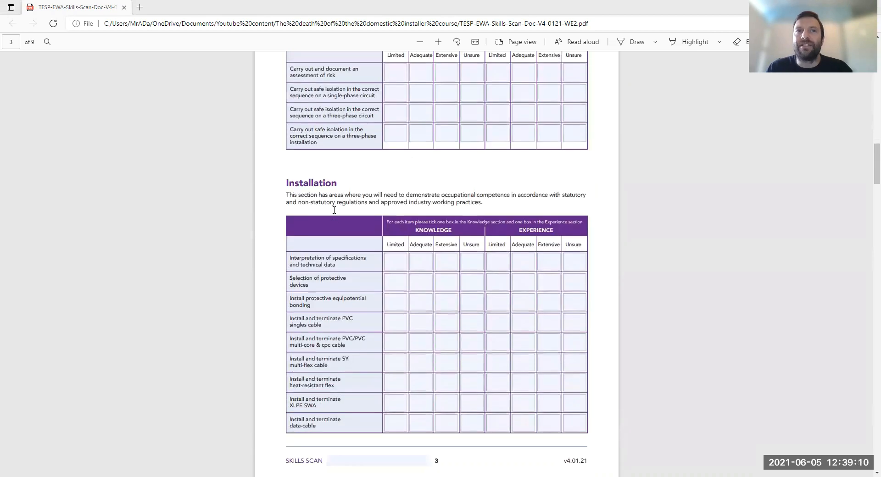
pyautogui.scroll(-3)
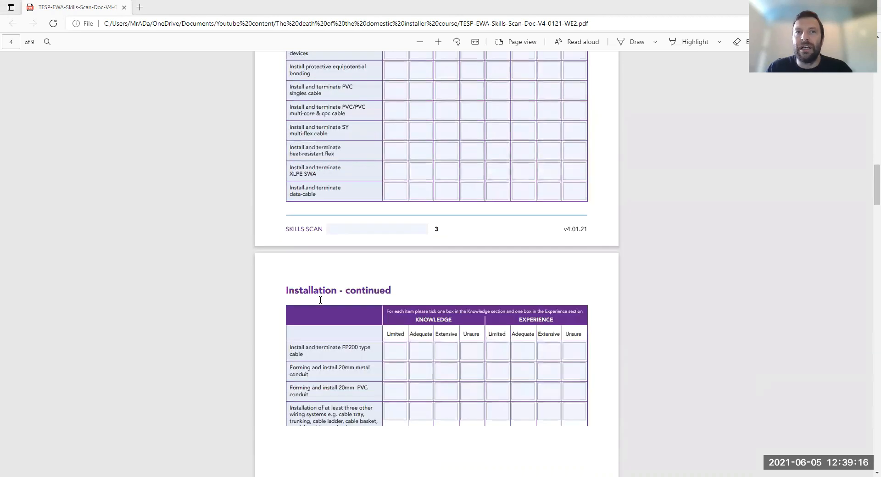
pyautogui.scroll(-3)
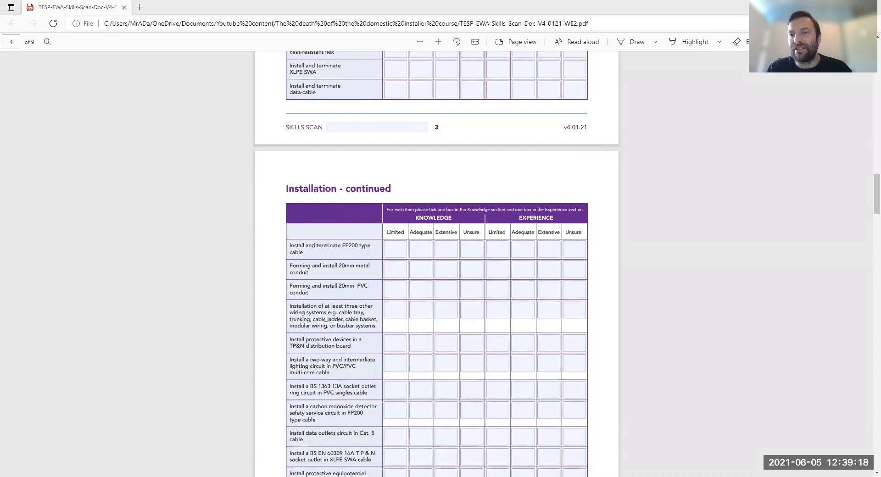
pyautogui.scroll(-3)
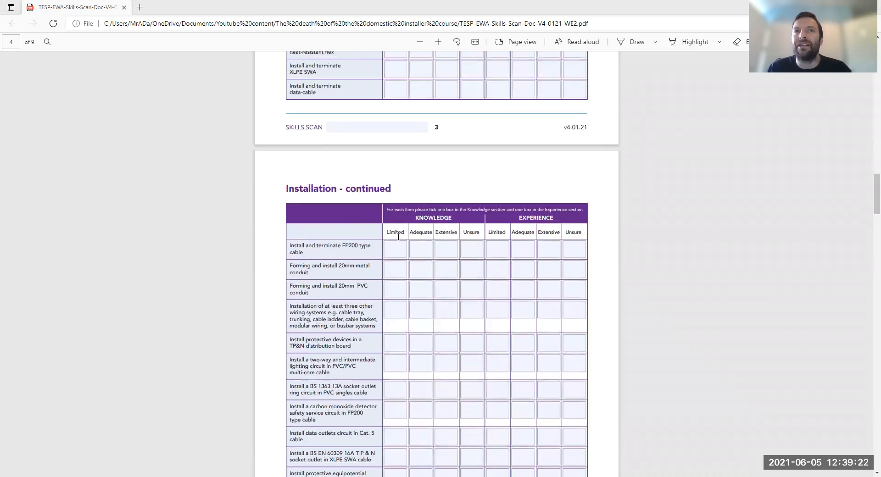
pyautogui.moveTo(504, 243)
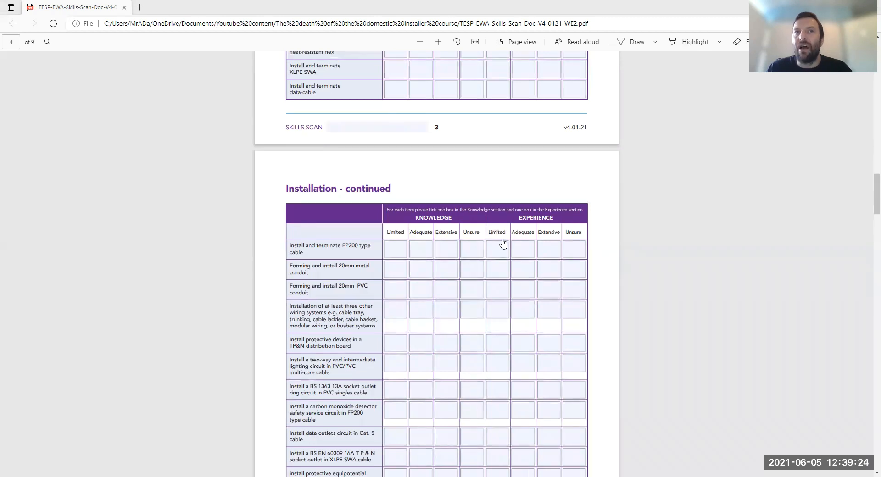
pyautogui.moveTo(515, 401)
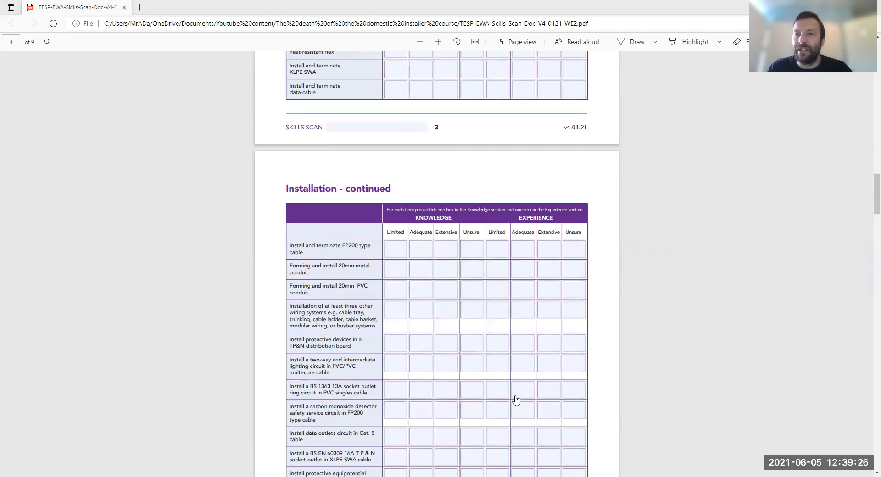
pyautogui.scroll(-3)
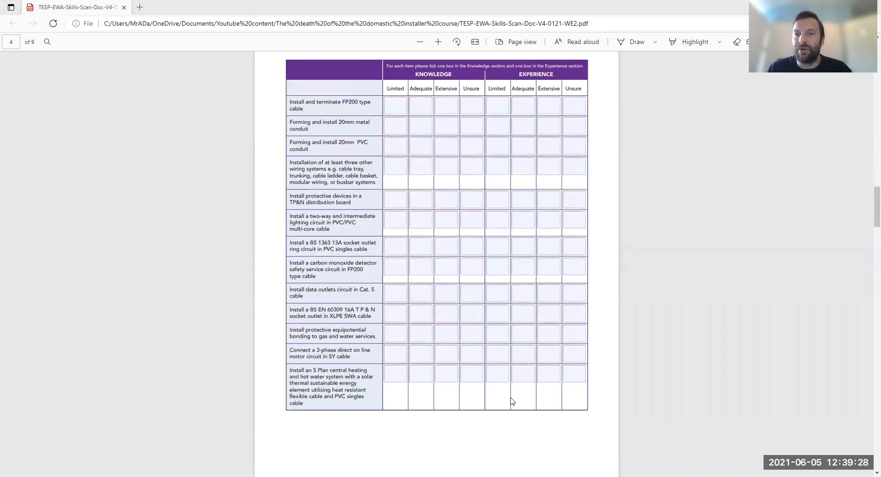
pyautogui.scroll(-3)
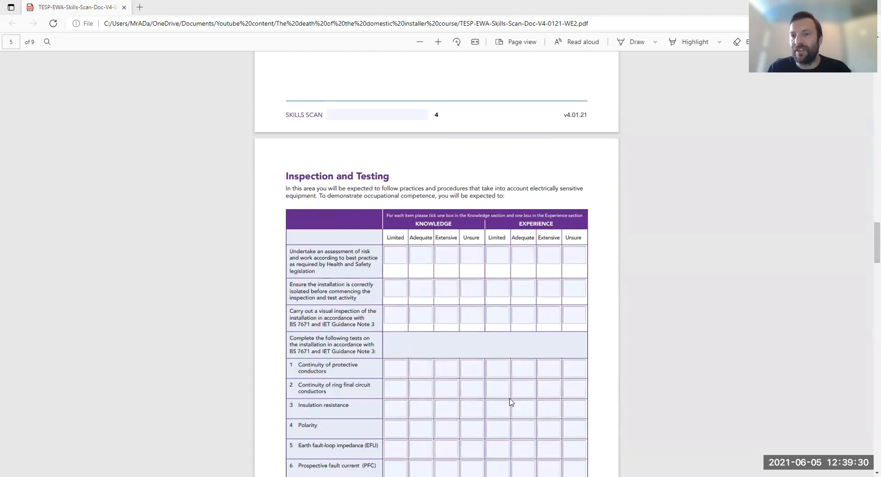
pyautogui.scroll(-3)
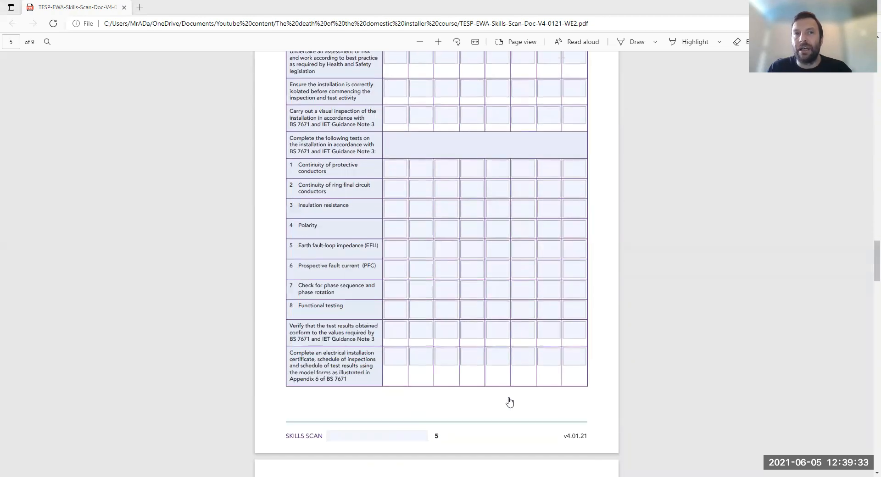
pyautogui.scroll(-3)
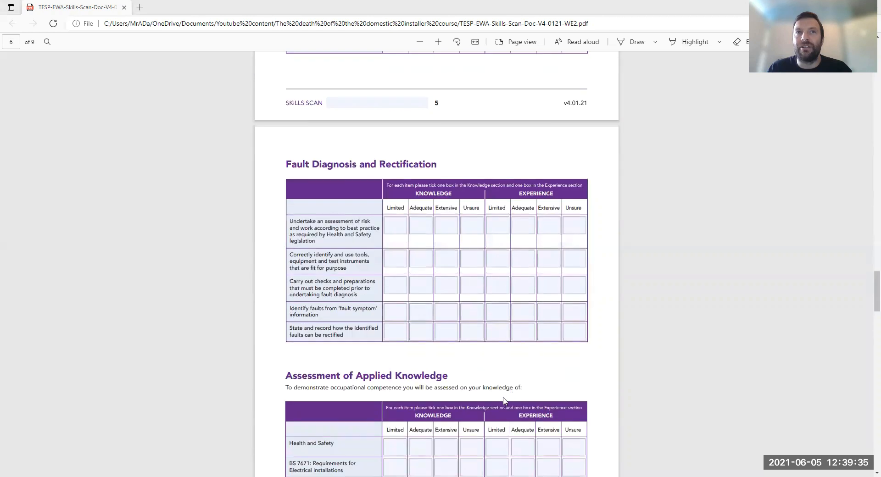
pyautogui.scroll(-3)
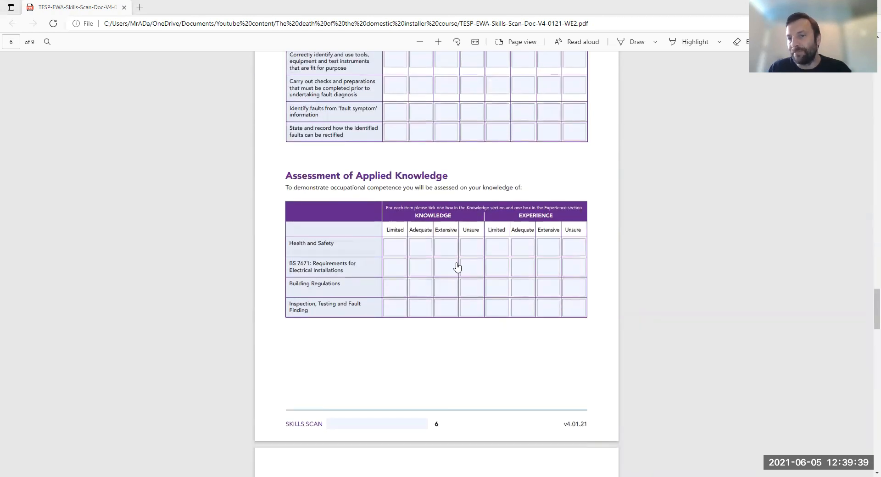
pyautogui.moveTo(483, 305)
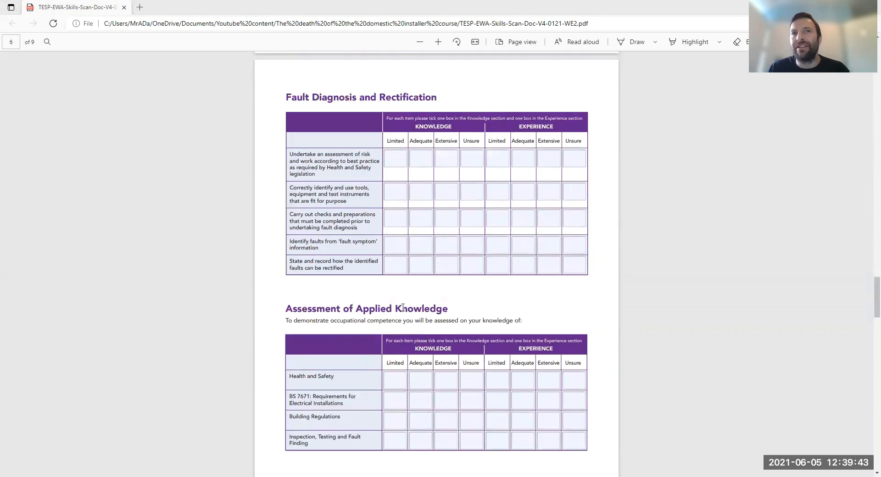
pyautogui.moveTo(457, 274)
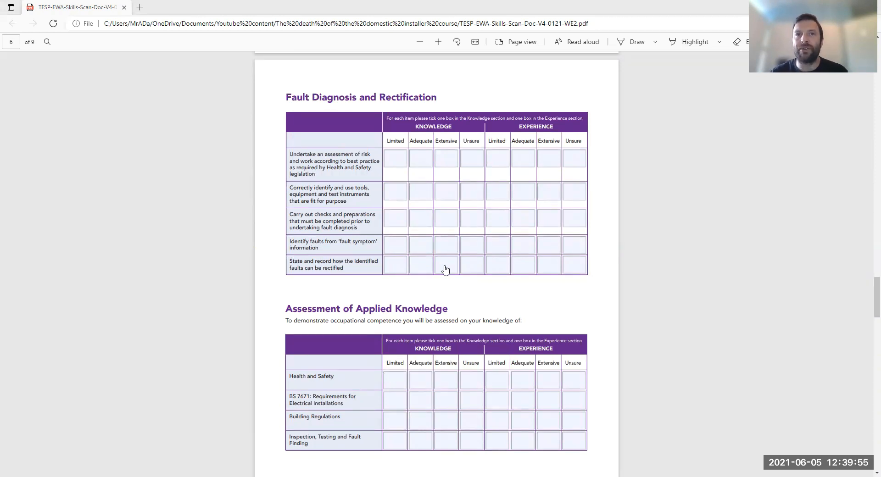
pyautogui.moveTo(434, 293)
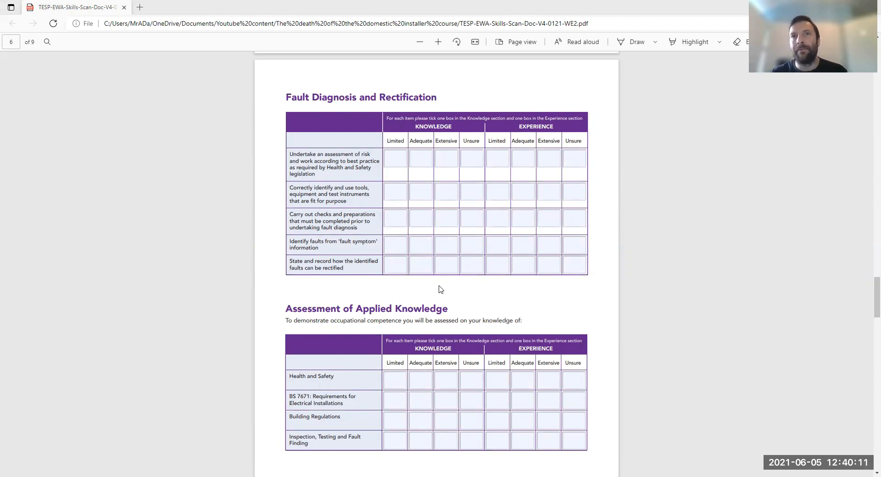
pyautogui.moveTo(494, 298)
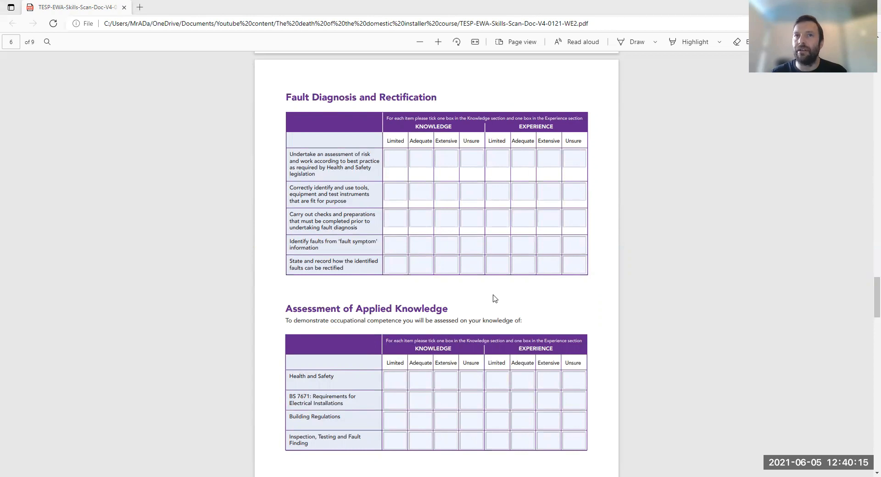
pyautogui.moveTo(478, 289)
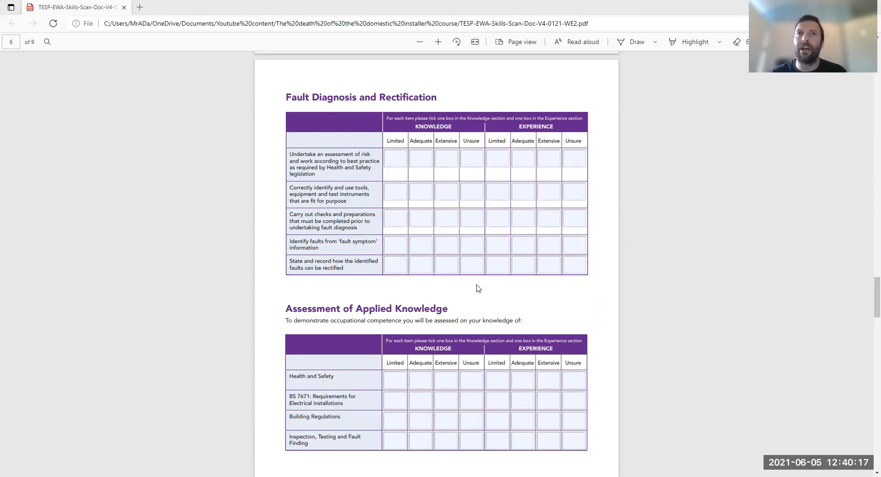
pyautogui.moveTo(477, 224)
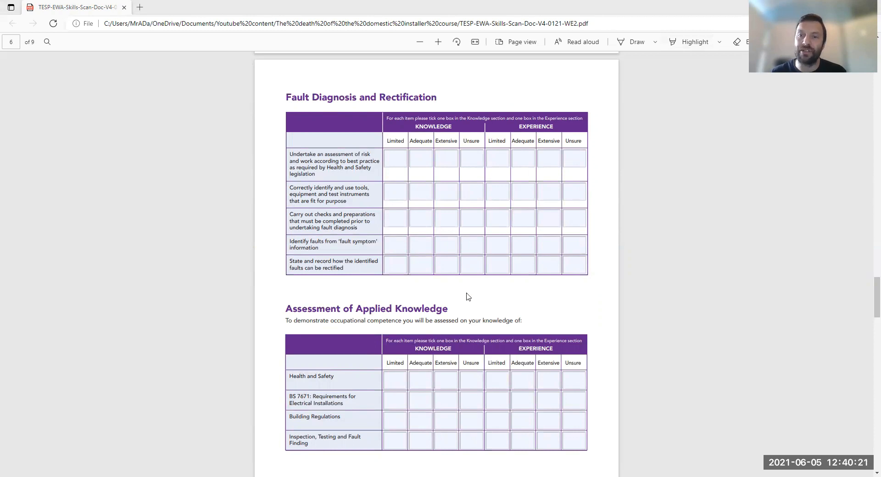
pyautogui.moveTo(407, 256)
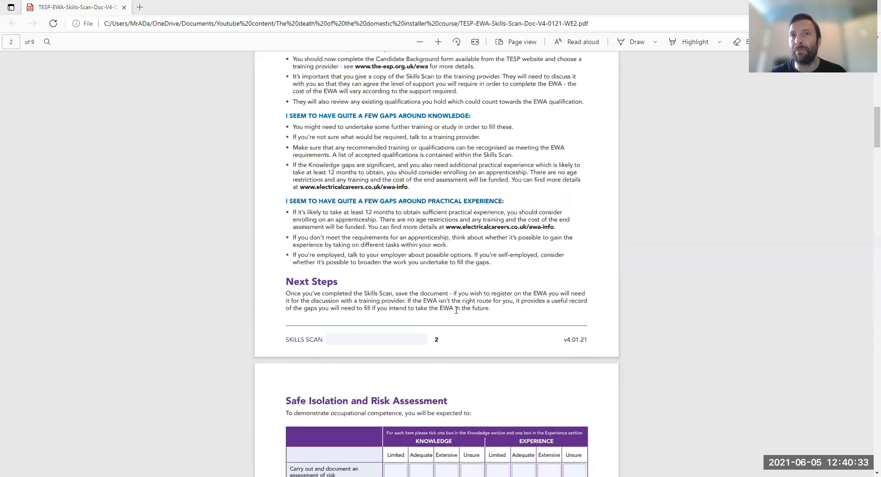
# Step: Scroll down to page 5's Inspection and Testing heading in the Skills Scan PDF
pyautogui.scroll(-3)
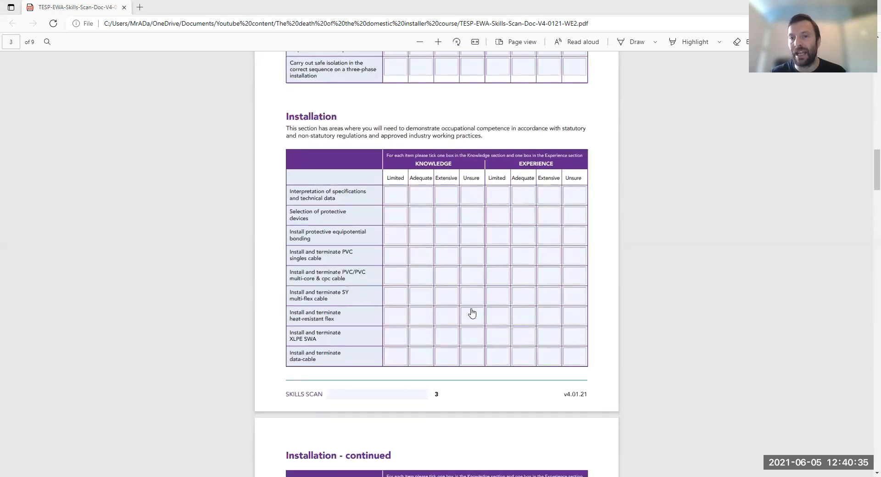
pyautogui.scroll(-3)
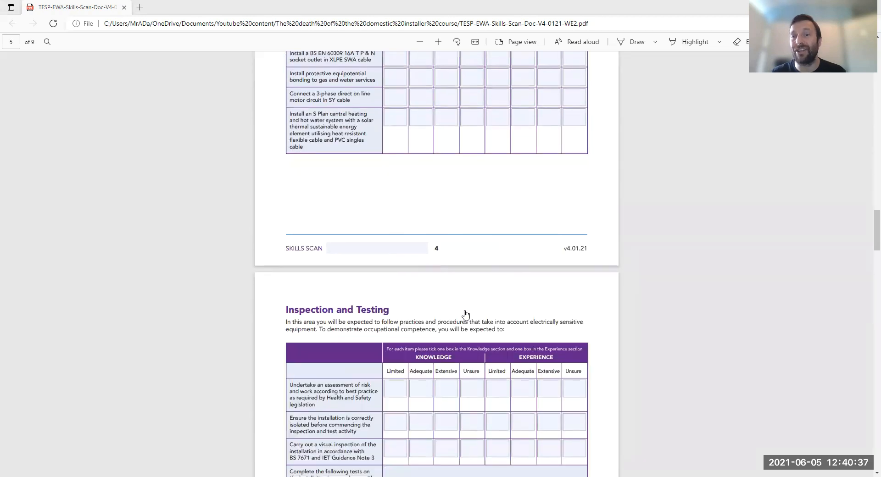